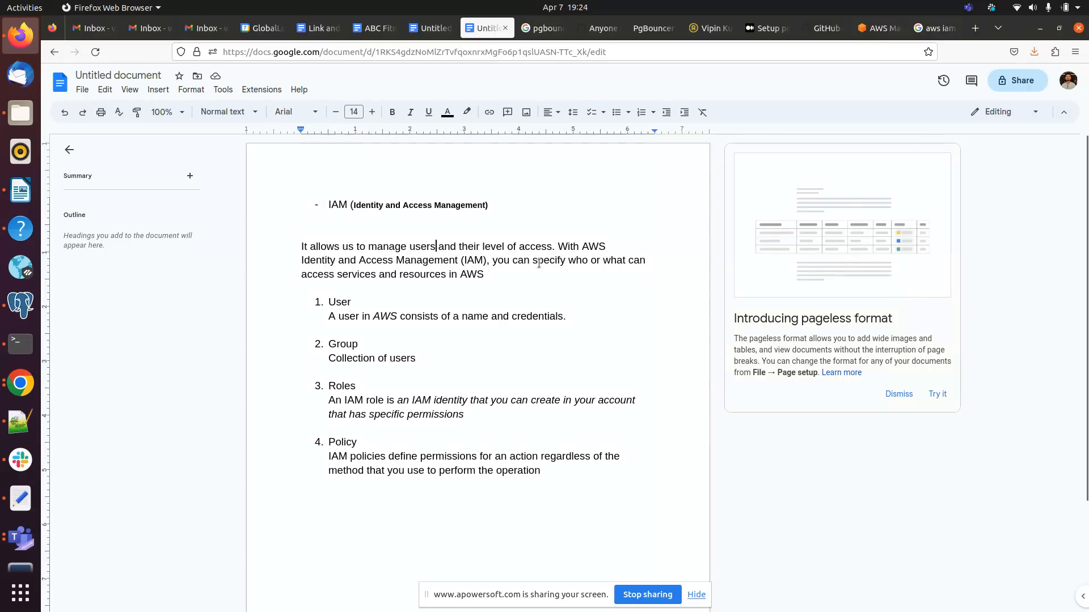
mouse_move(594, 272)
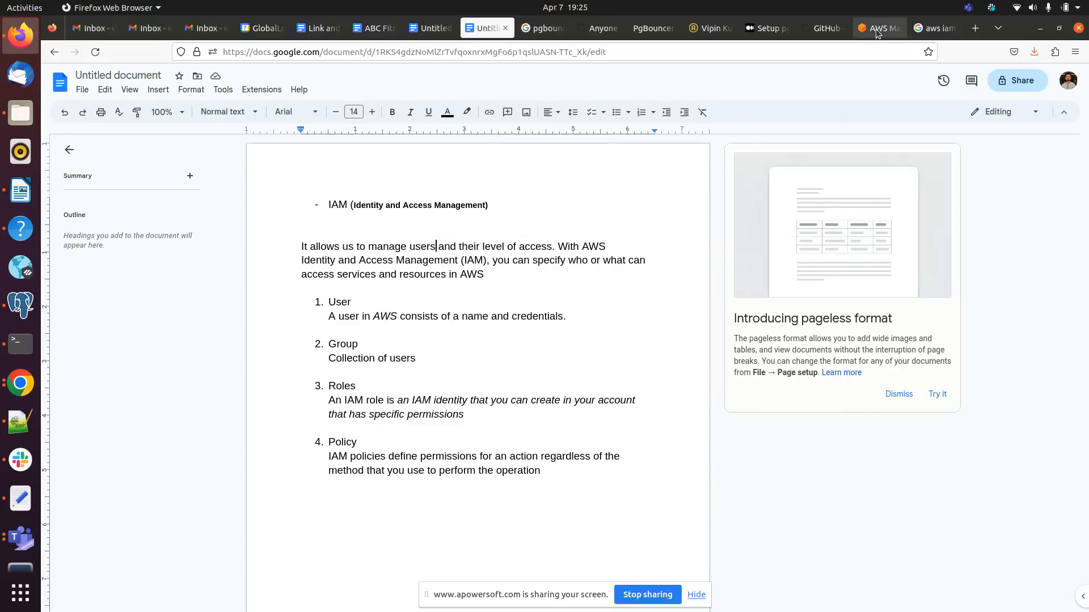
From the AWS Console home, search 'Iam' and open the IAM dashboard.
click(878, 28)
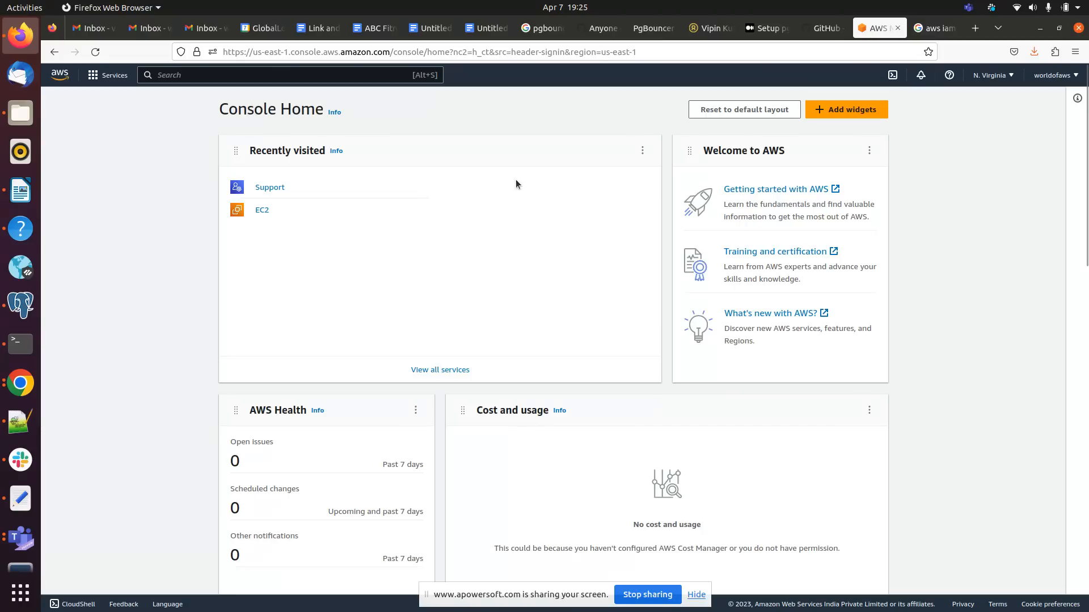
mouse_move(270, 158)
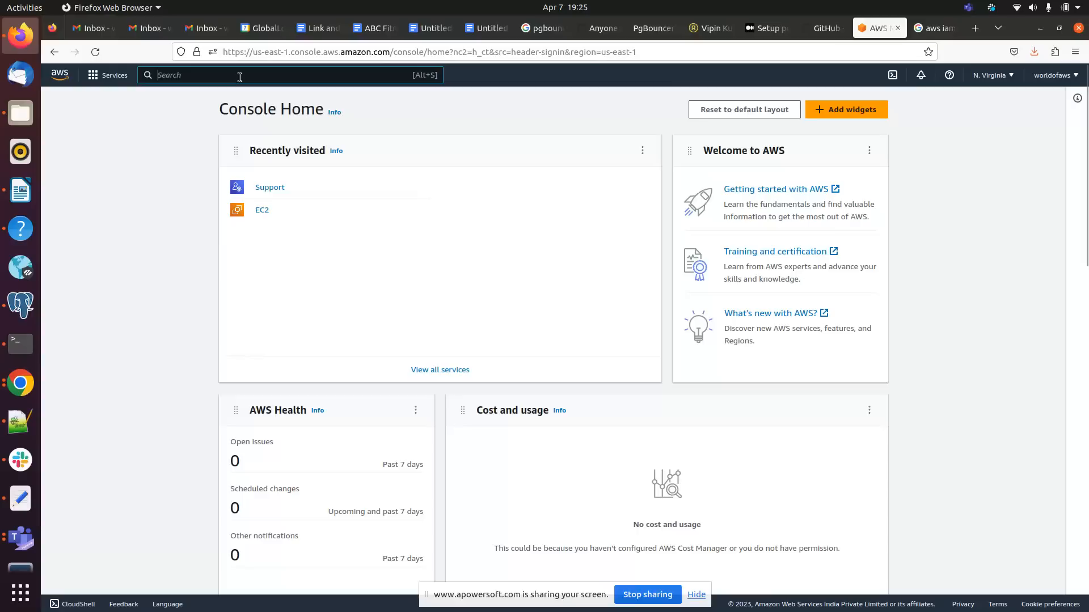
text(Iam)
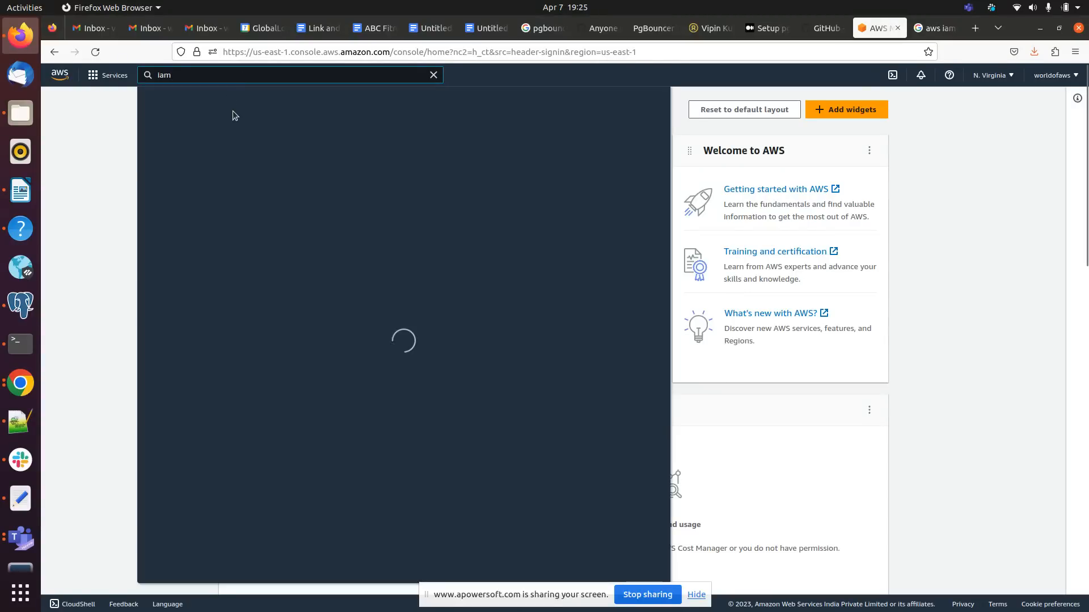
mouse_move(379, 166)
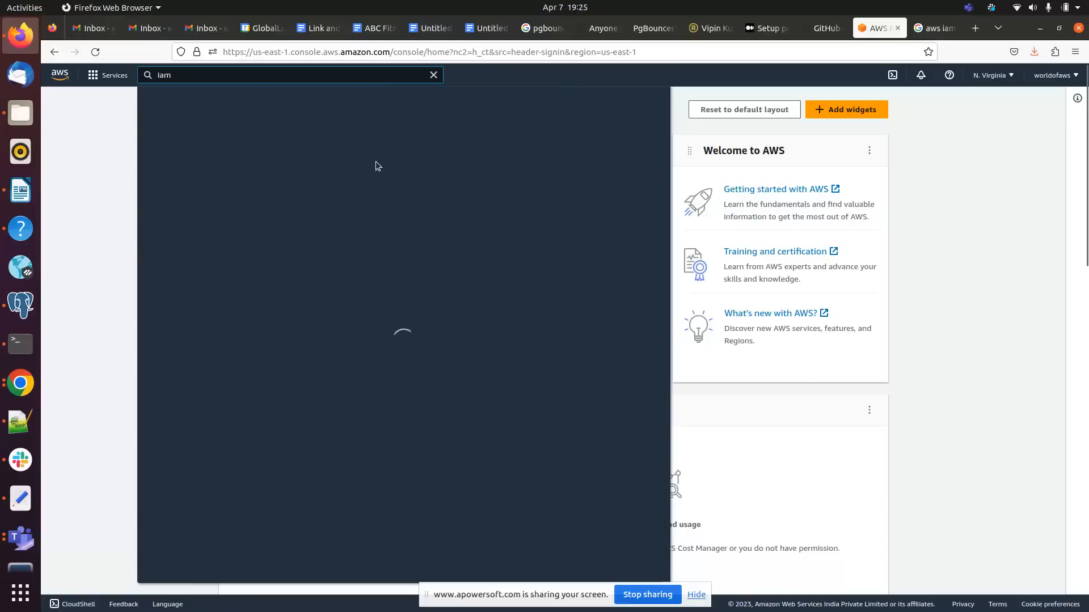
click(290, 75)
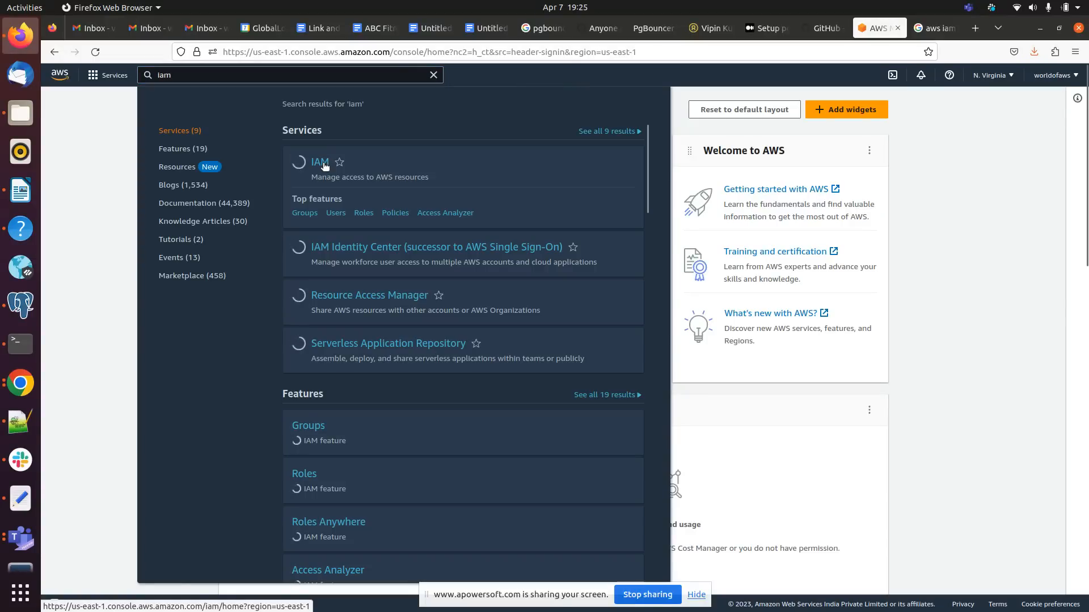
click(319, 162)
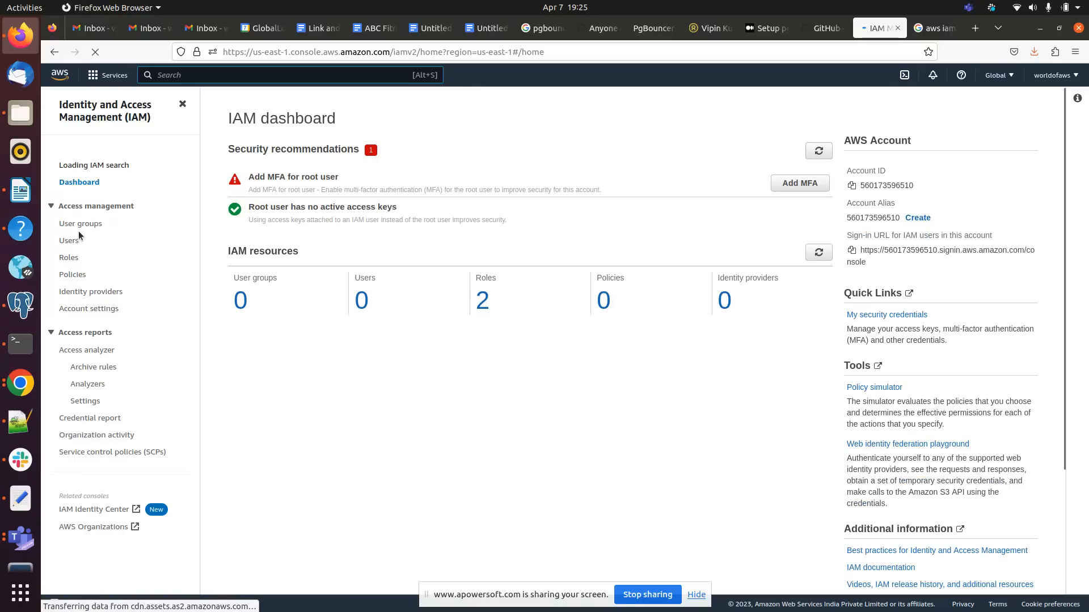
Go to the empty IAM Users list and launch the Add users wizard.
click(70, 241)
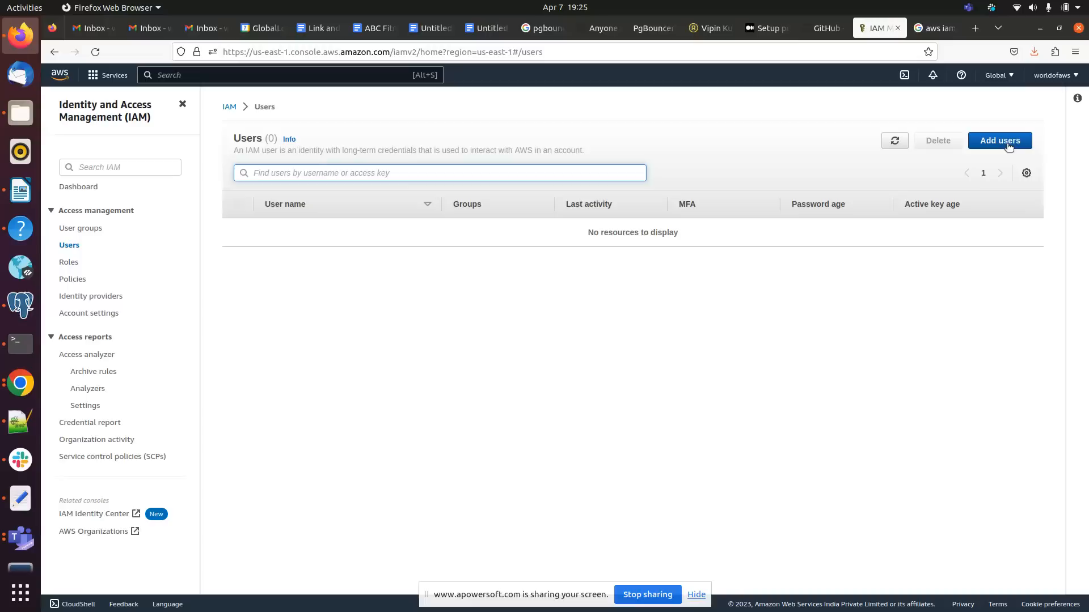
click(1000, 140)
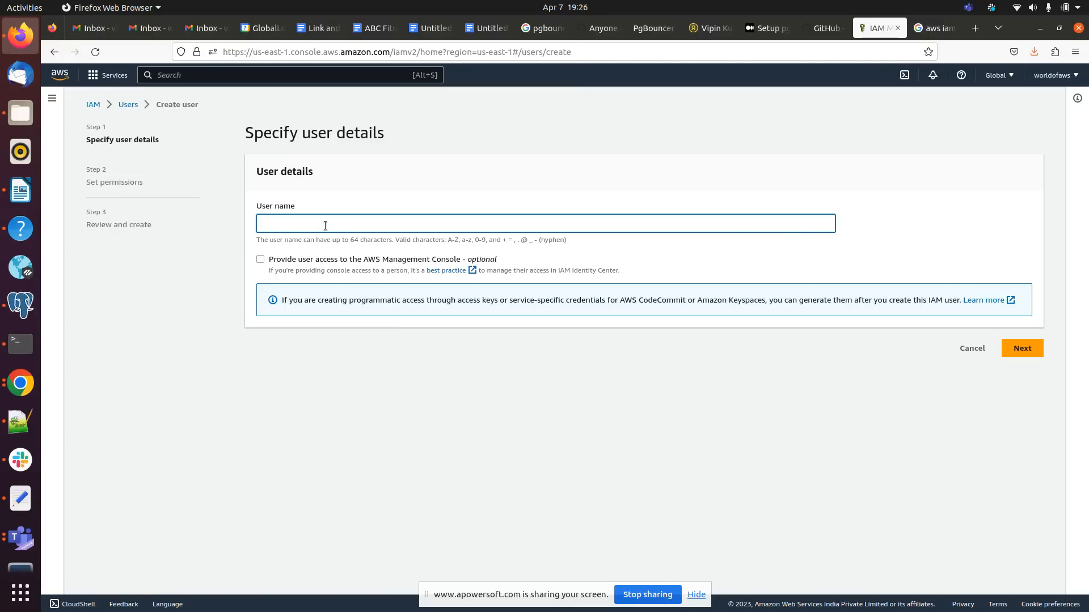
Enter user name 'AWScloudworld', enable AWS Management Console access, and proceed.
text(AW)
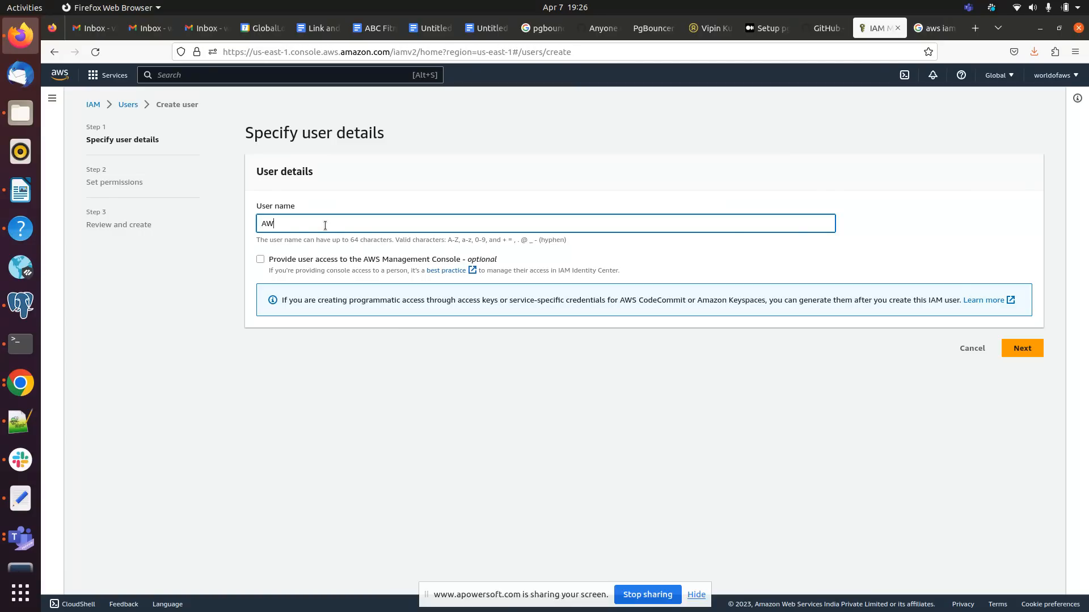
text(Sclo)
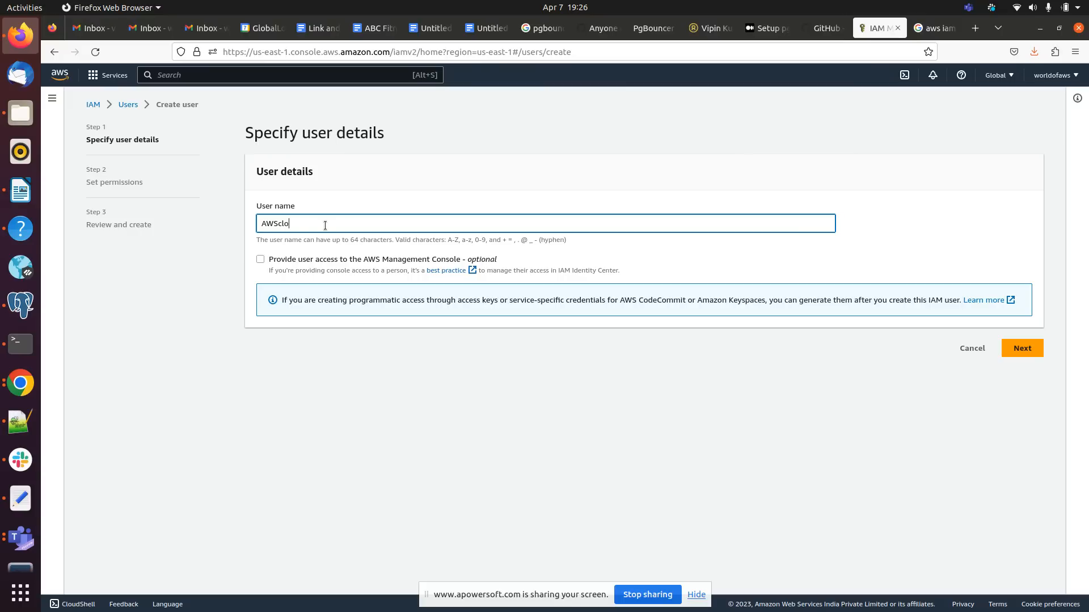
text(udworld)
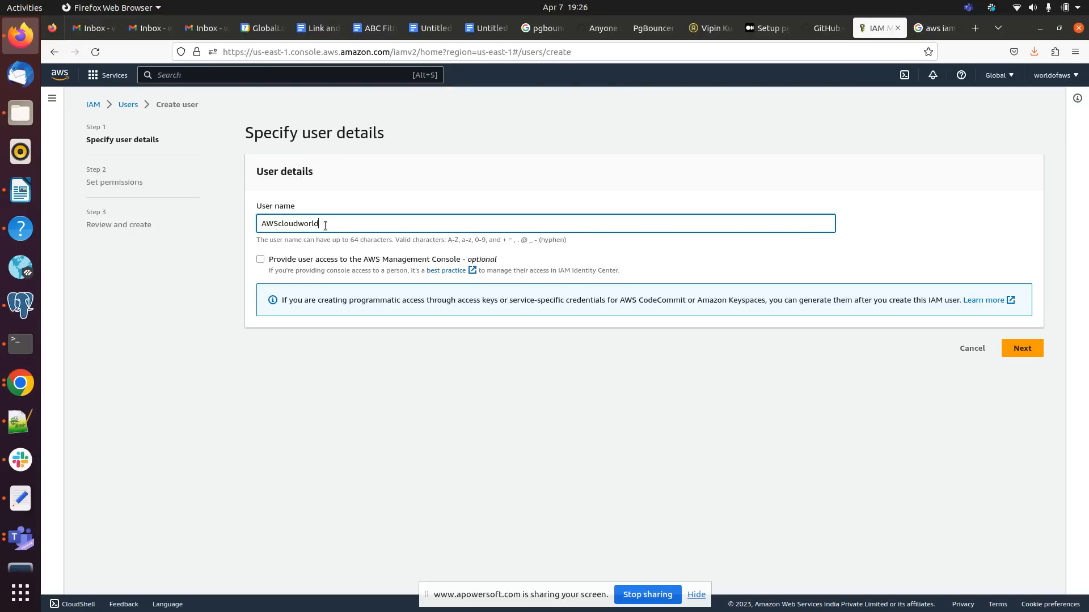
mouse_move(321, 269)
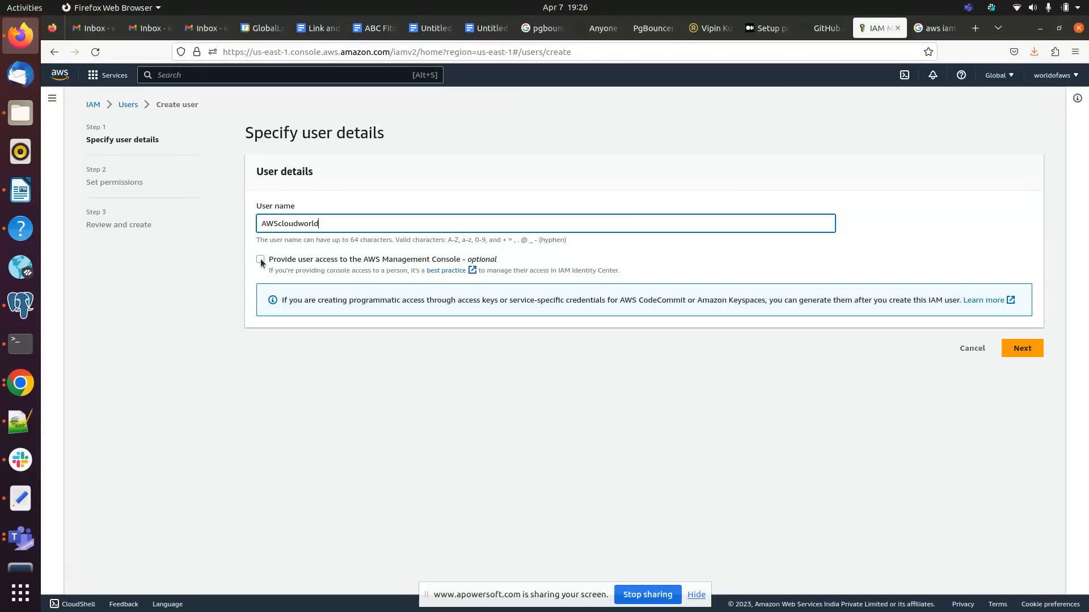
click(260, 259)
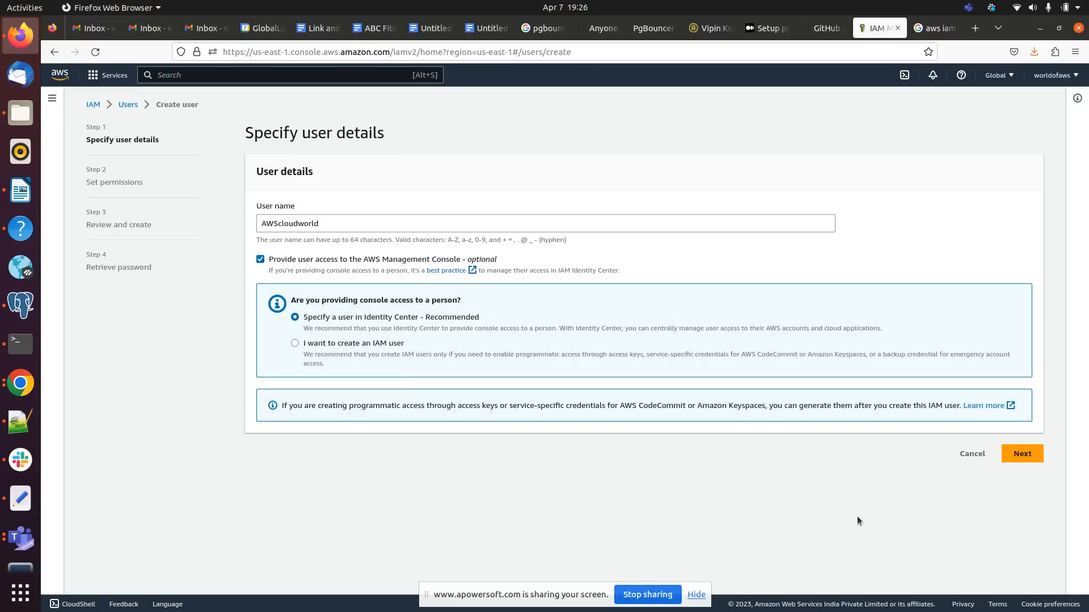
click(1021, 454)
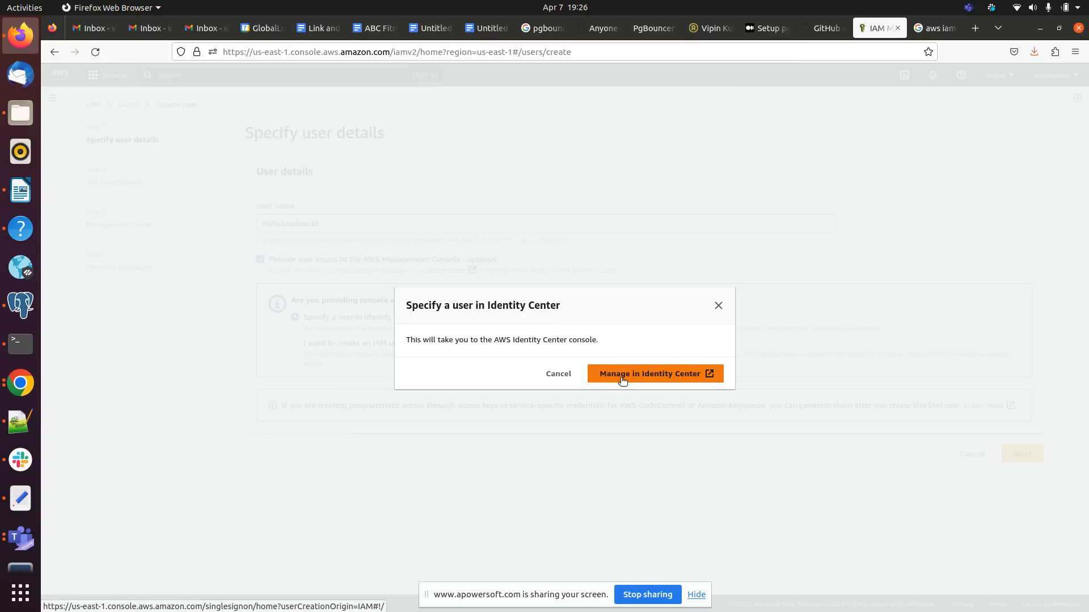
Try Identity Center, close its tab, and dismiss the Identity Center prompt.
click(652, 374)
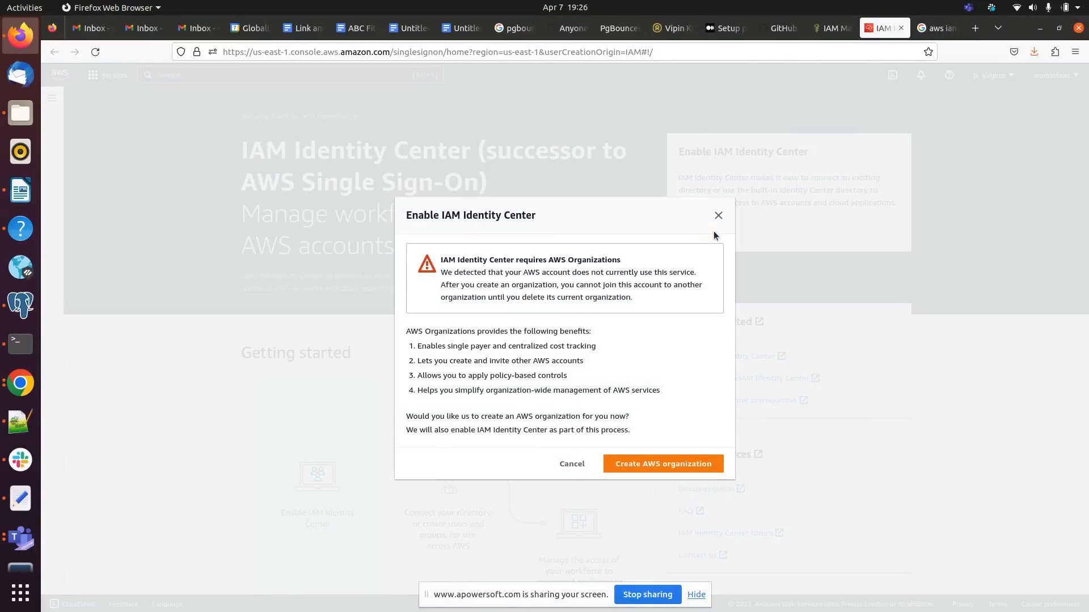
mouse_move(752, 167)
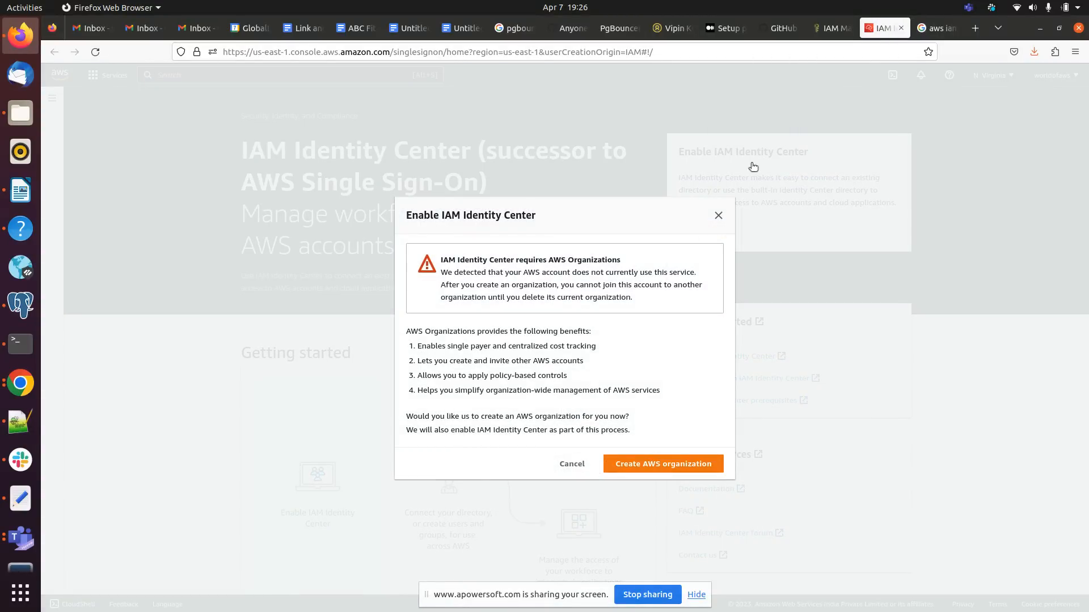
click(718, 216)
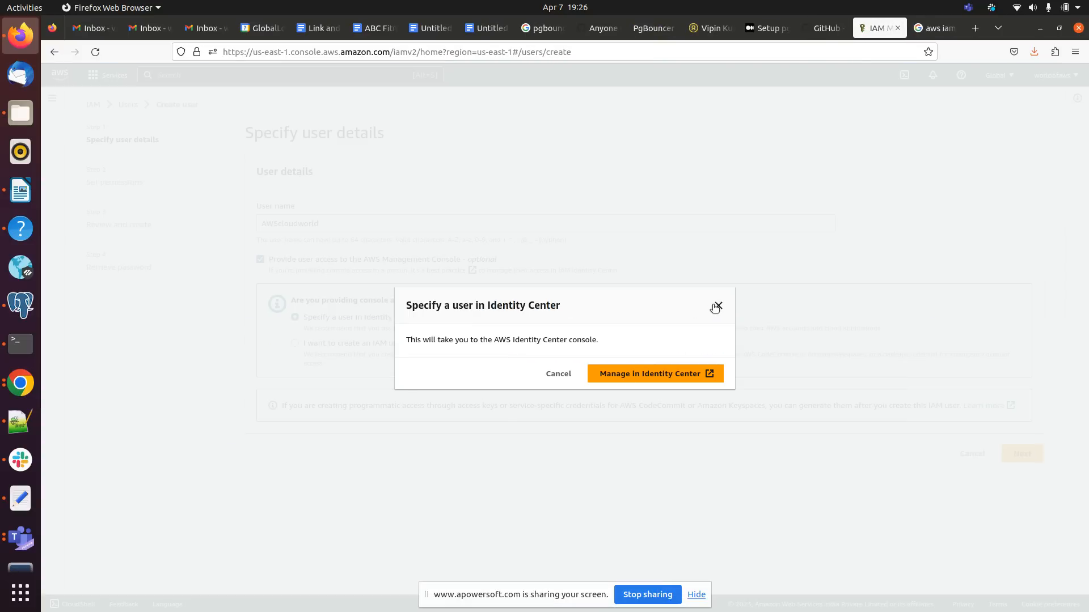
click(715, 307)
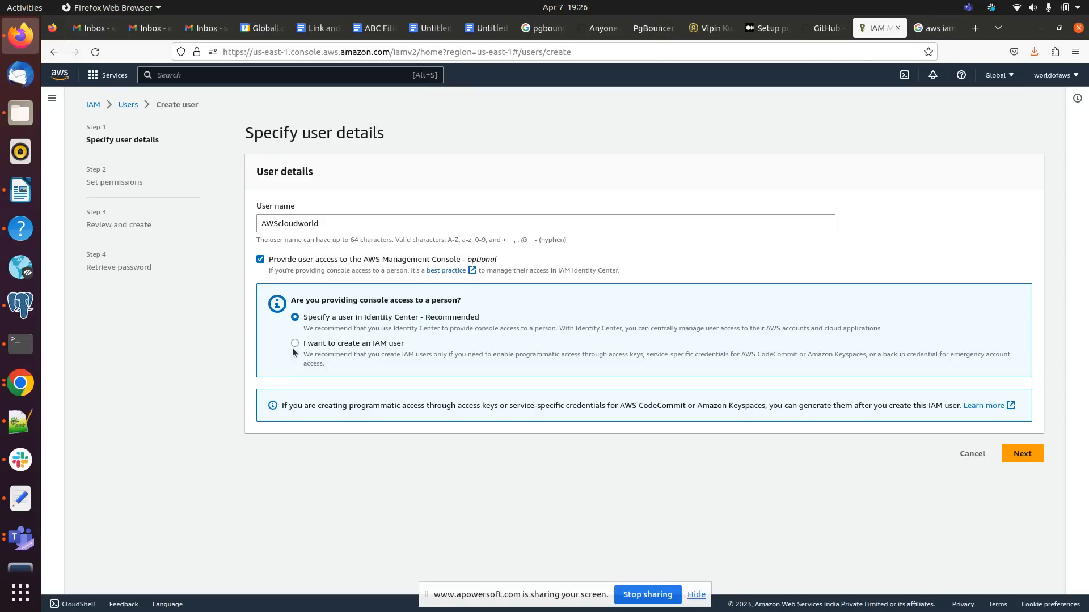
Choose 'I want to create an IAM user' and keep the autogenerated password option.
click(295, 343)
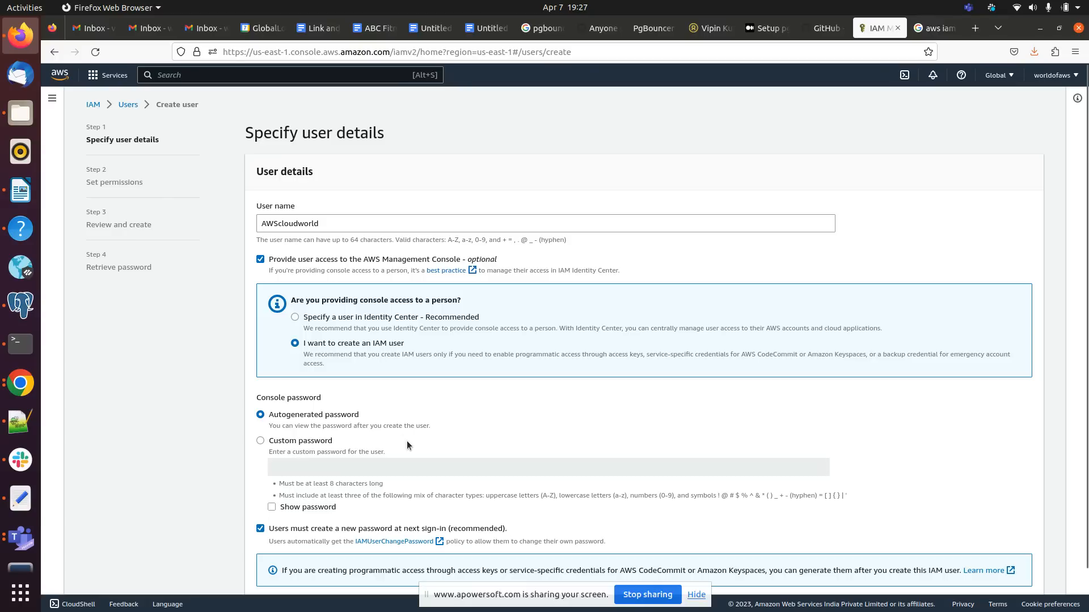
scroll(down, 3)
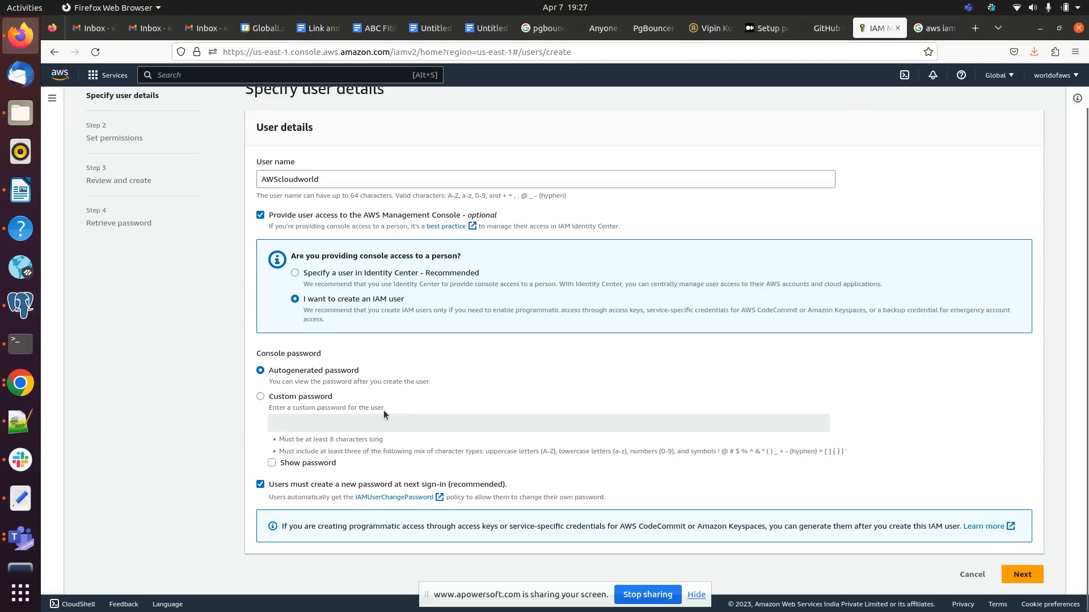
mouse_move(329, 408)
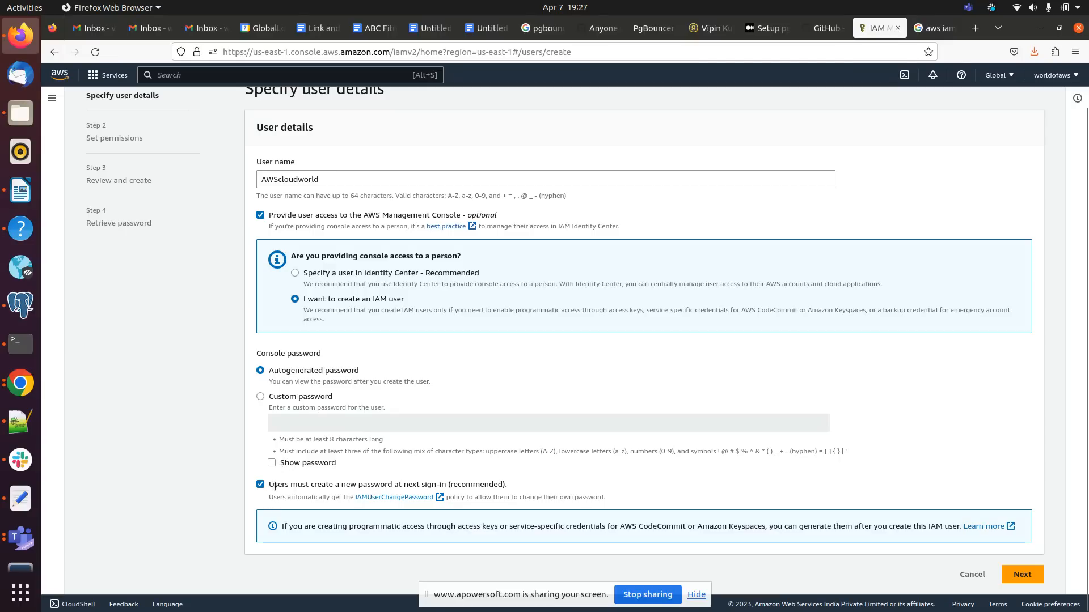
mouse_move(470, 494)
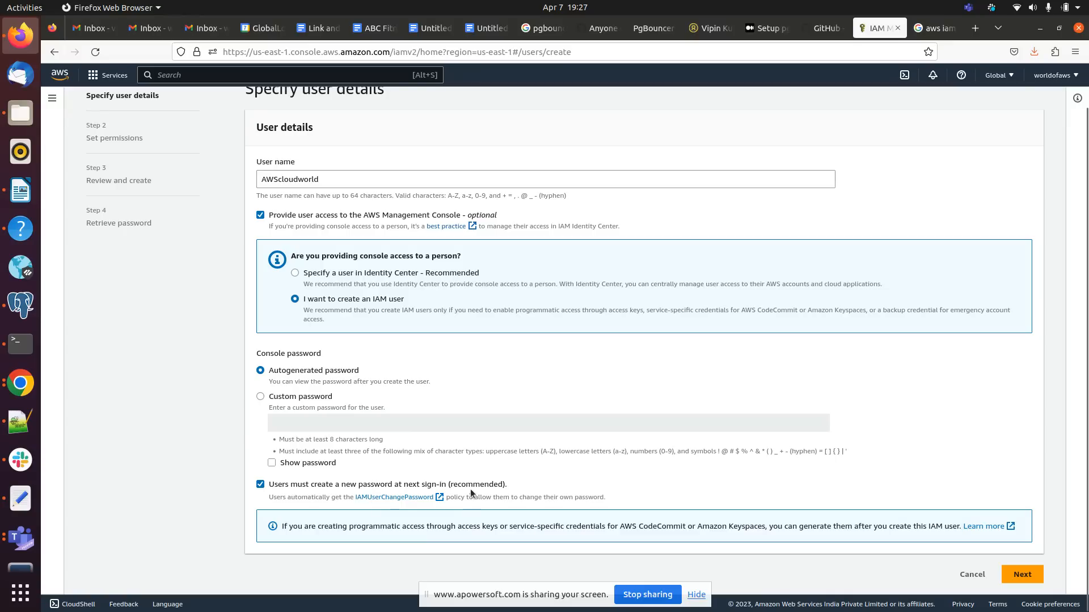
mouse_move(337, 474)
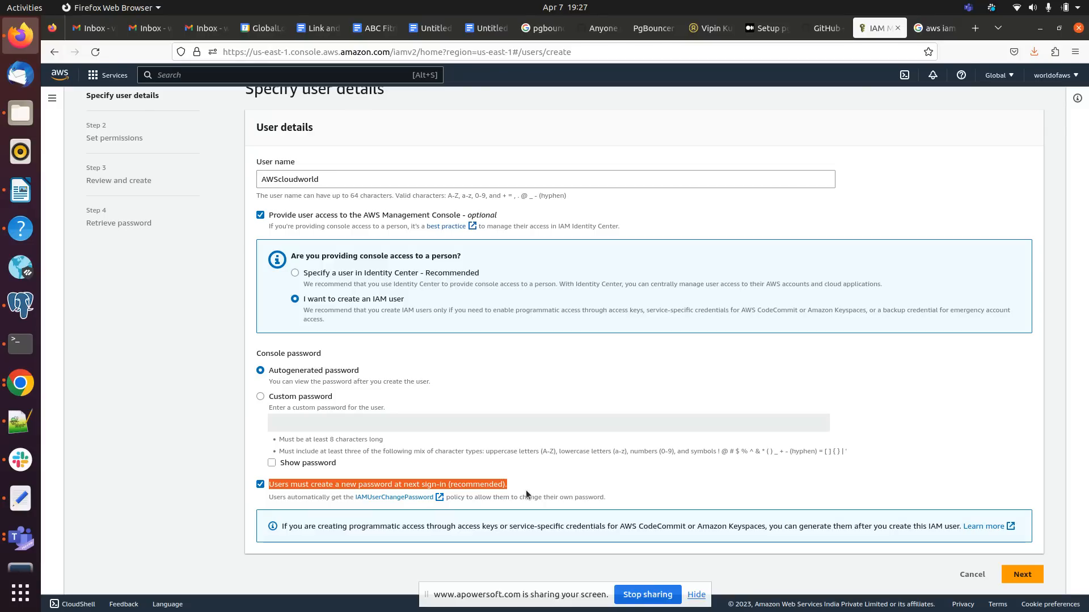
mouse_move(577, 466)
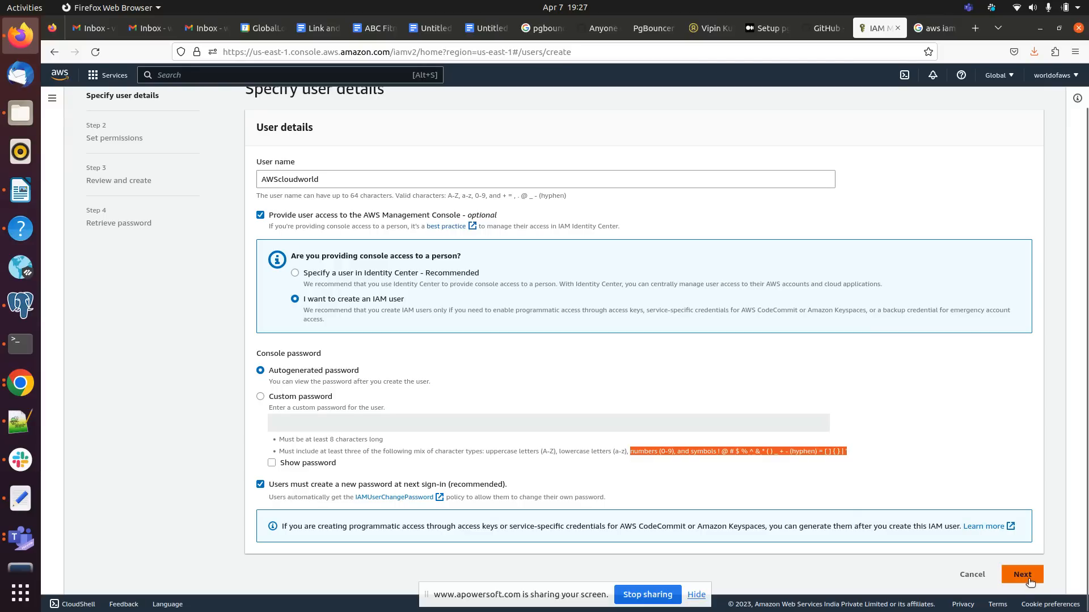
click(1021, 575)
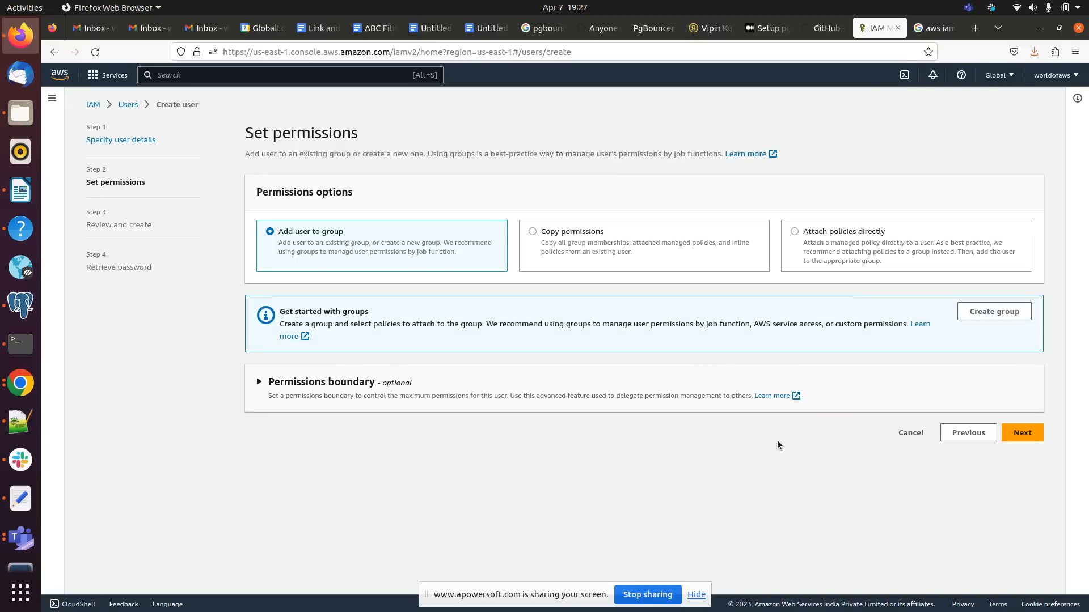
mouse_move(381, 245)
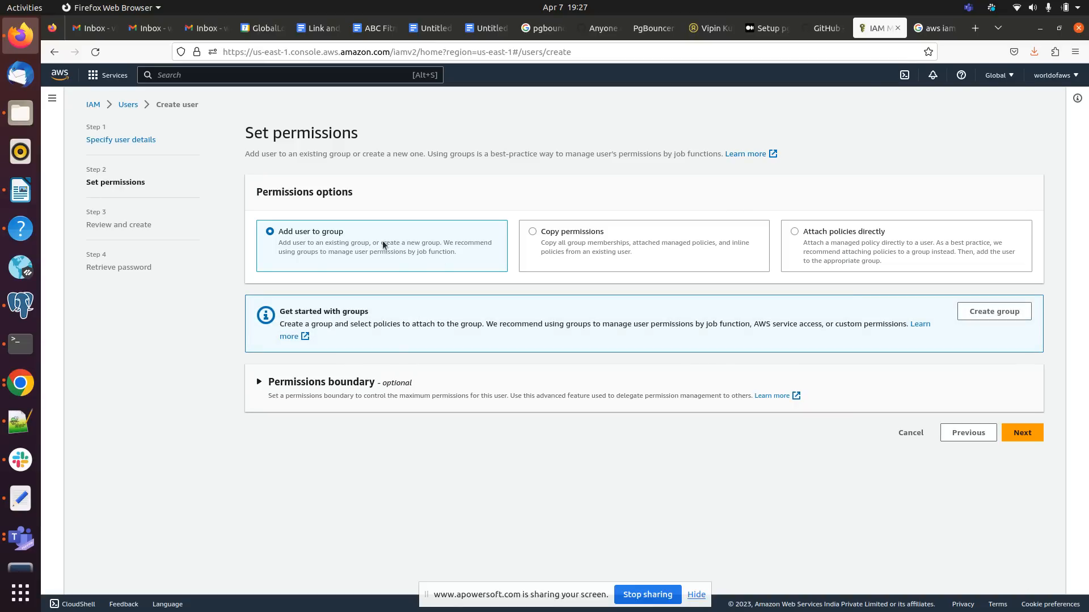
mouse_move(670, 248)
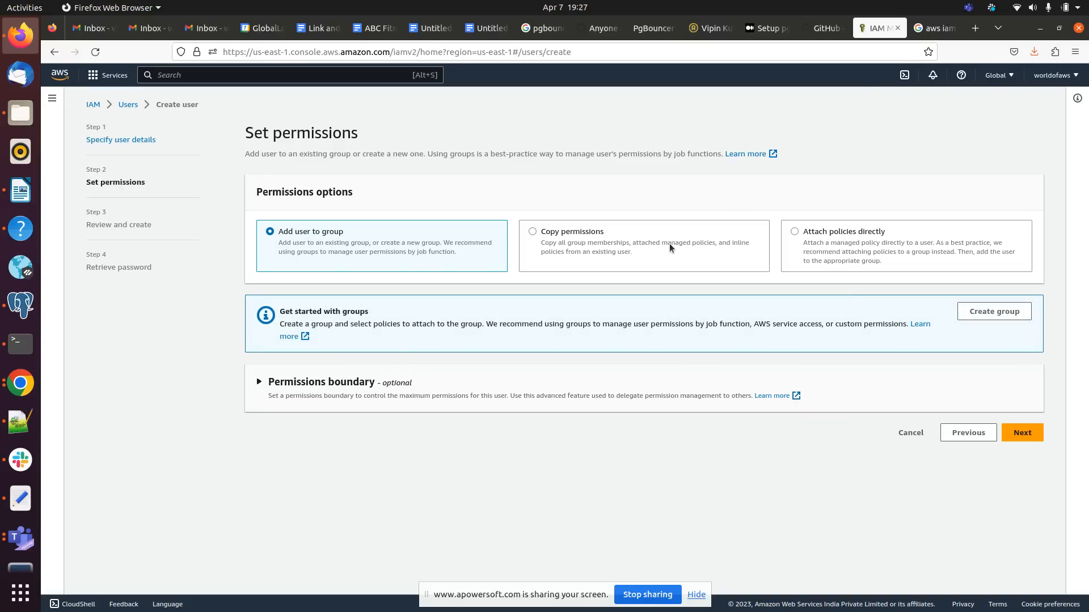
mouse_move(889, 245)
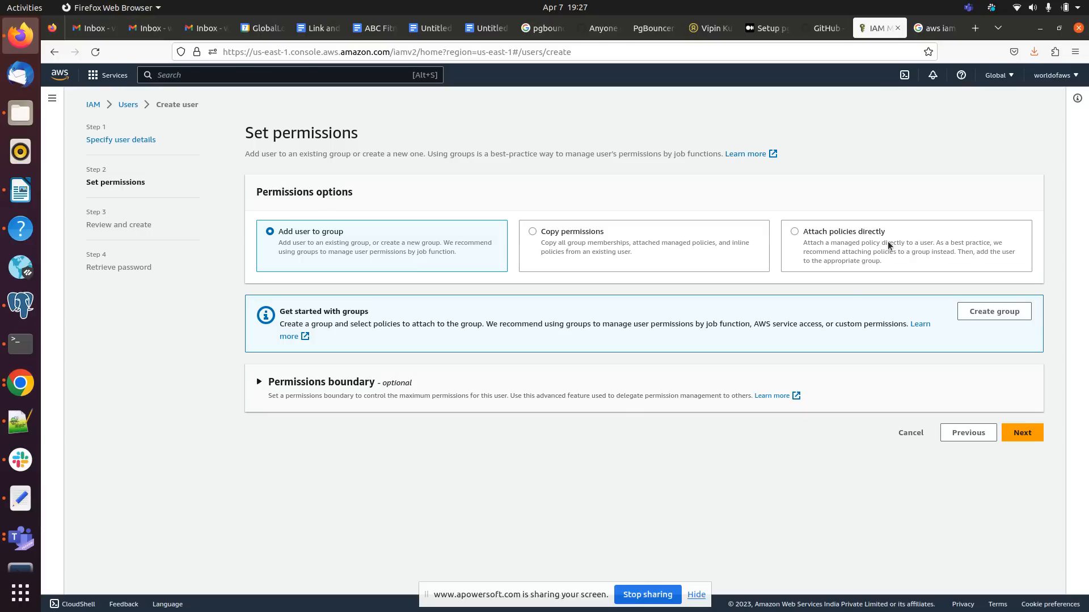
mouse_move(302, 263)
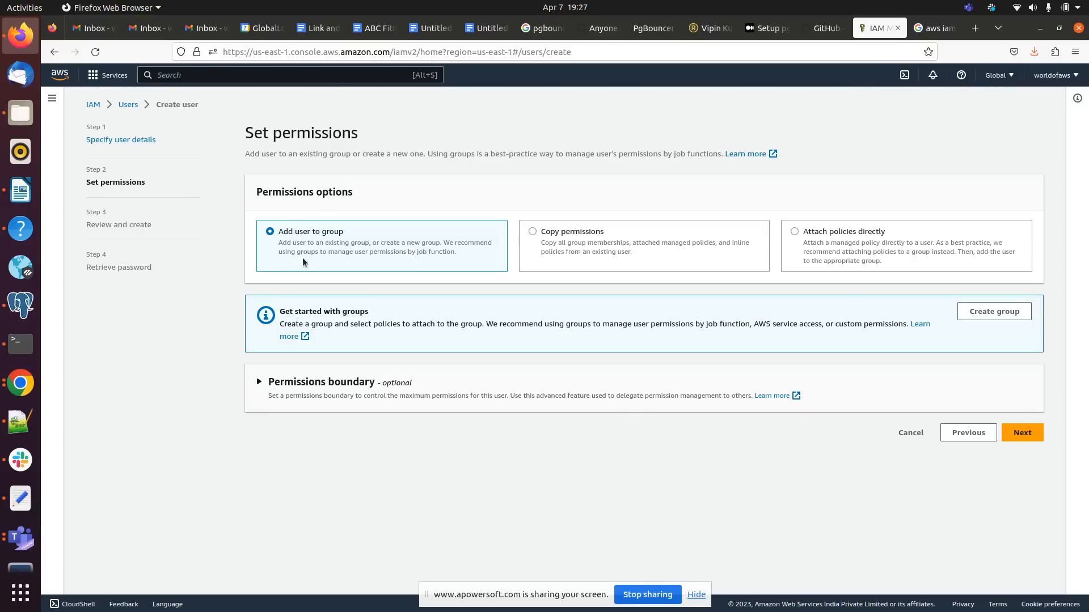
mouse_move(325, 271)
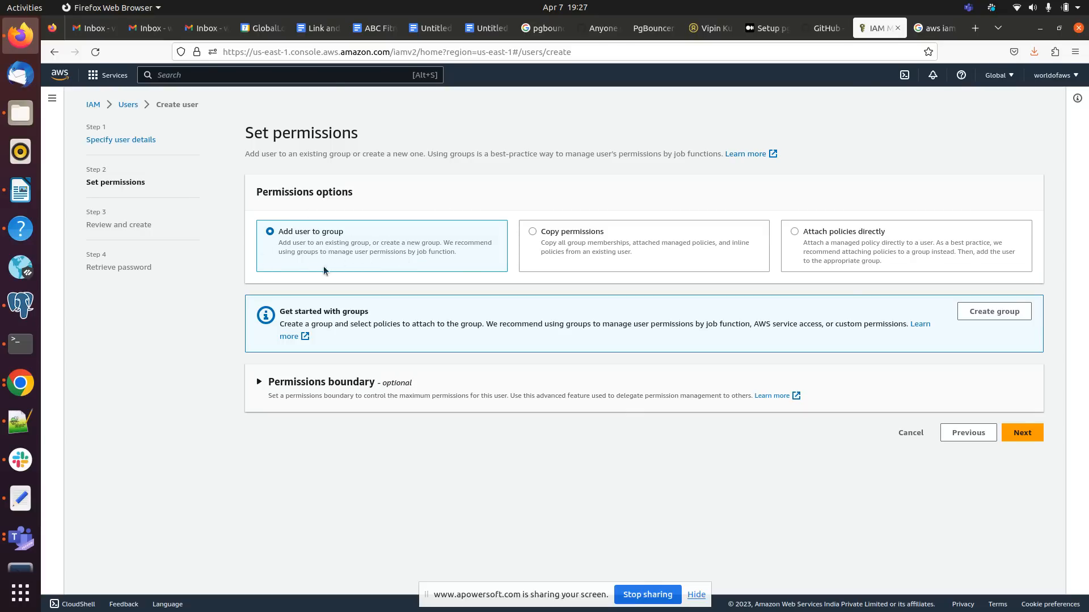
mouse_move(334, 274)
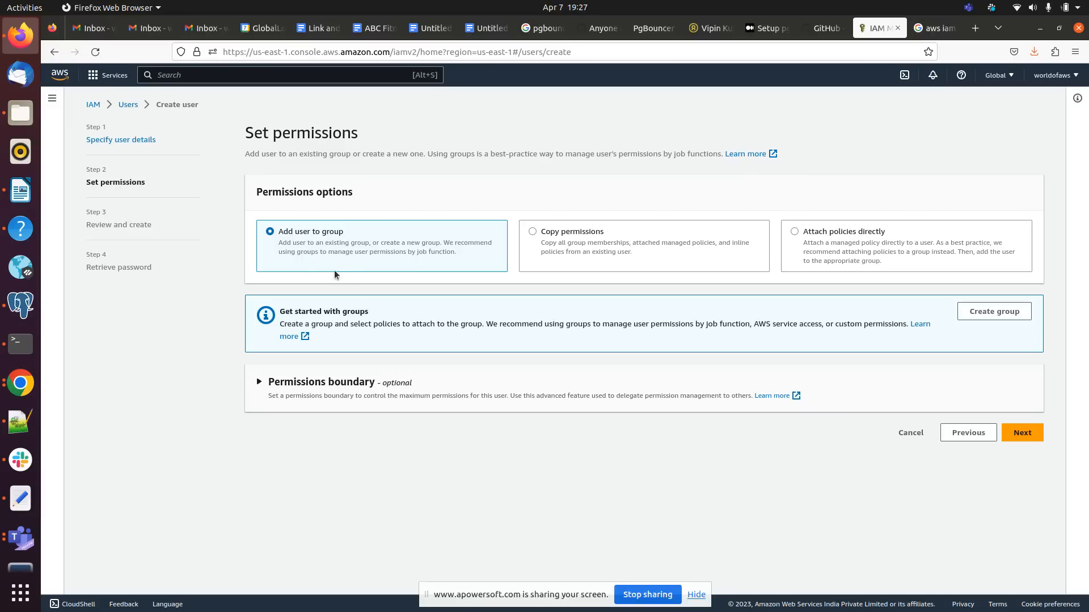
mouse_move(639, 239)
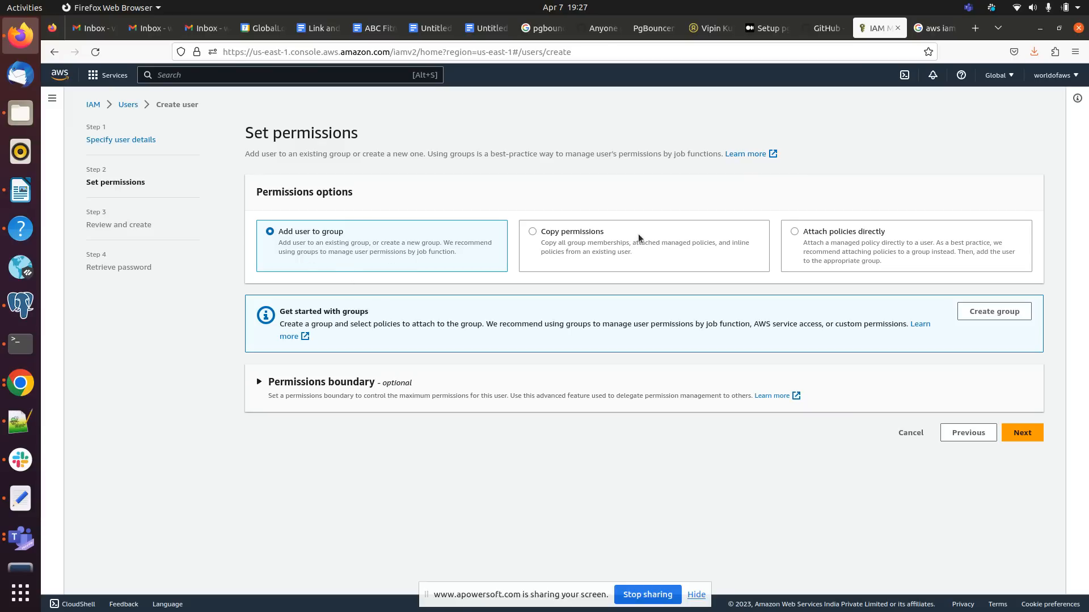
mouse_move(631, 227)
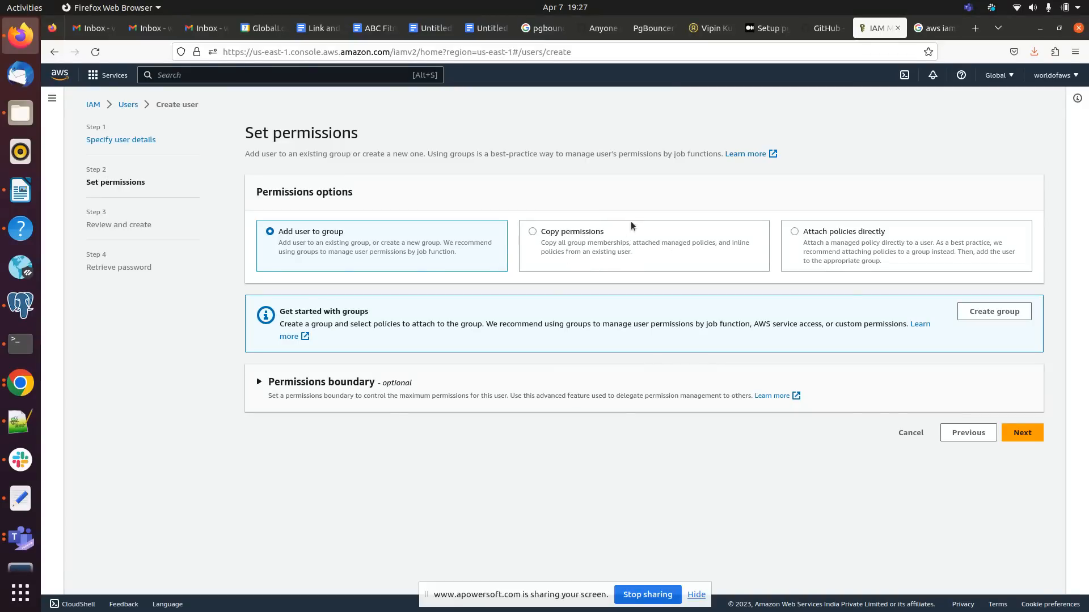
mouse_move(799, 245)
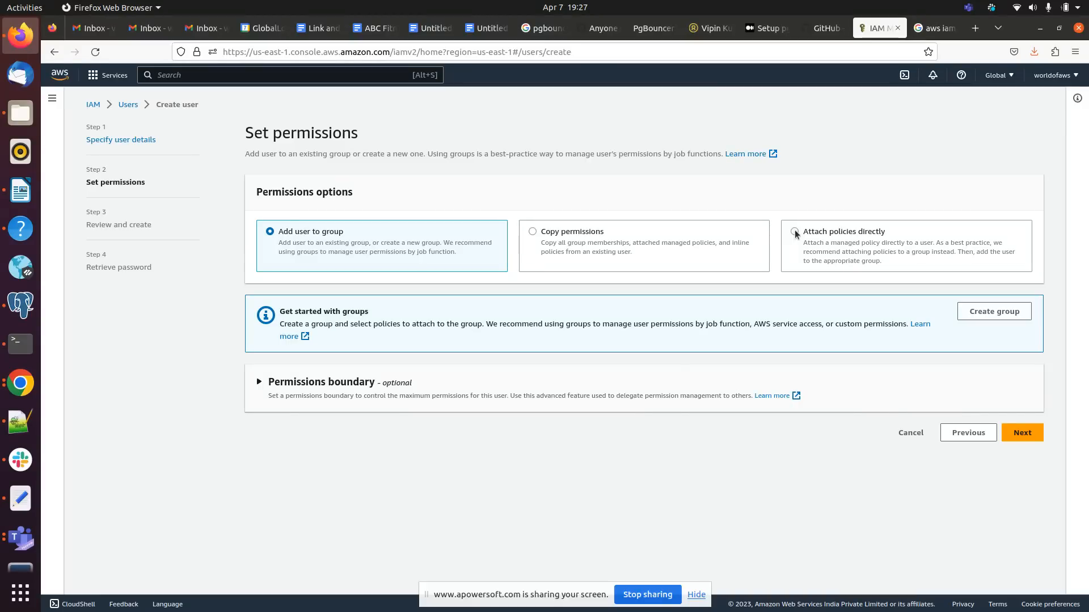
Attach the AdministratorAccess policy directly and move on to the review page.
click(794, 231)
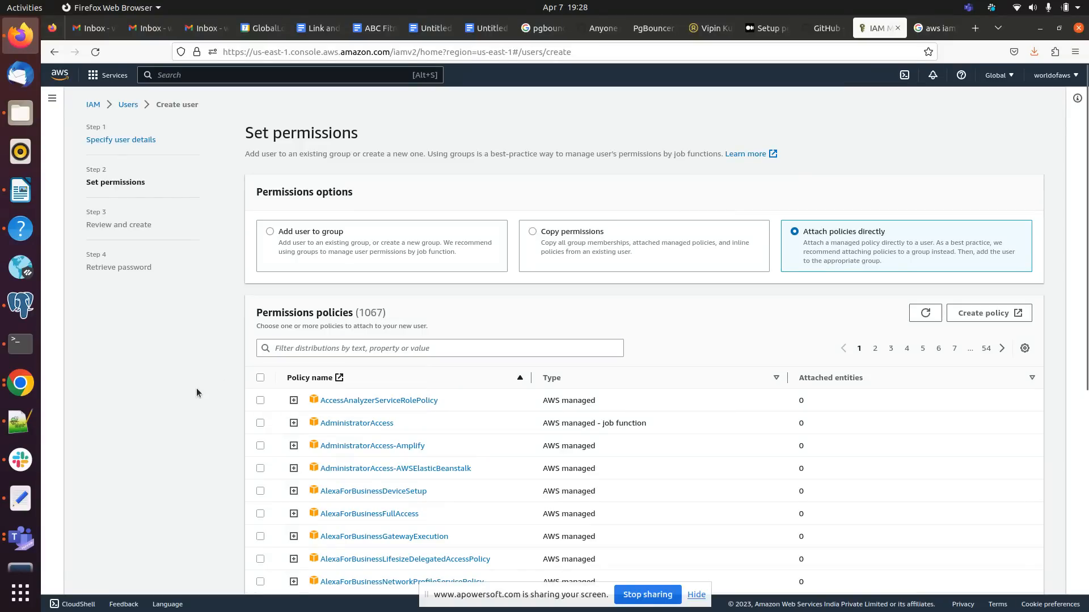
click(260, 422)
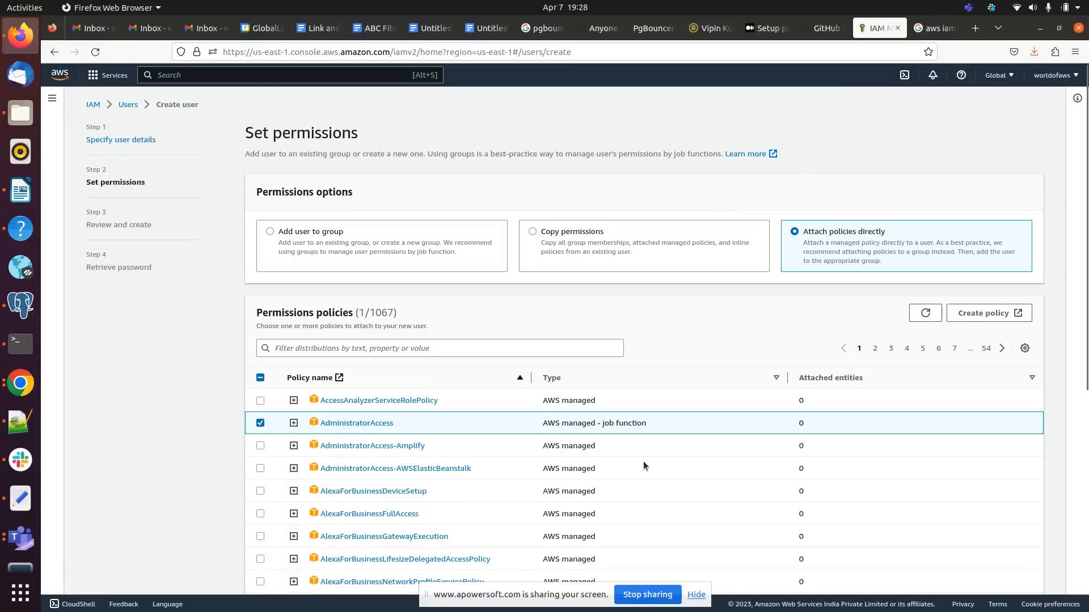
scroll(down, 3)
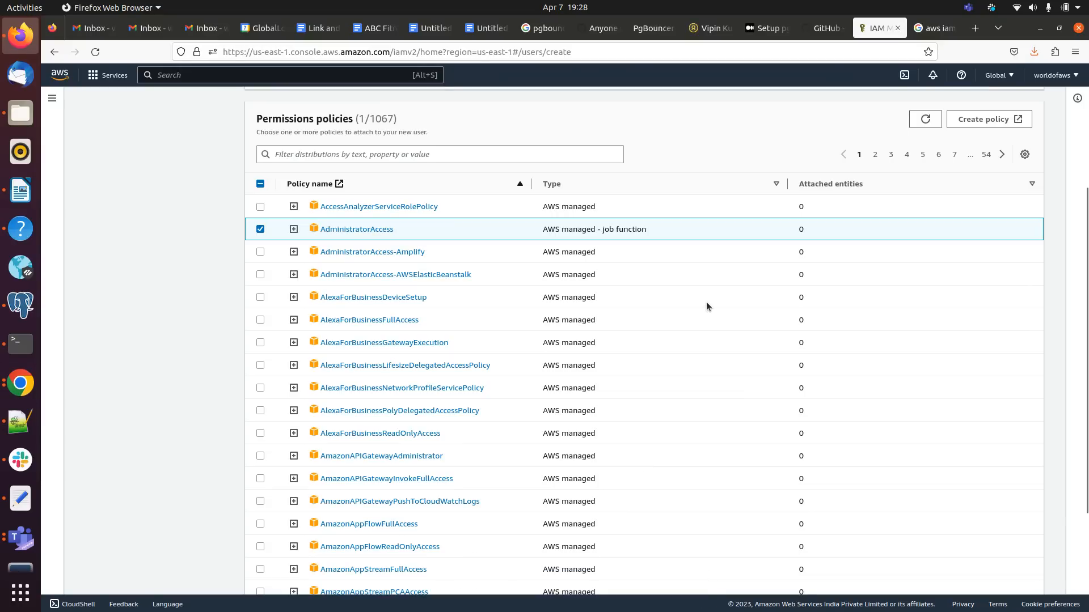
scroll(down, 3)
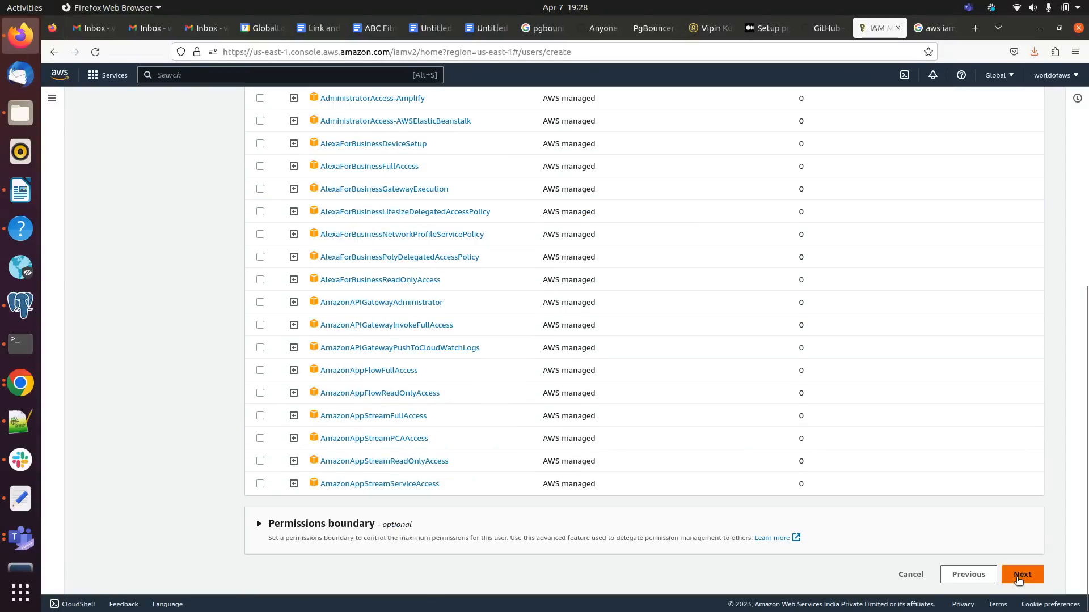
click(1020, 575)
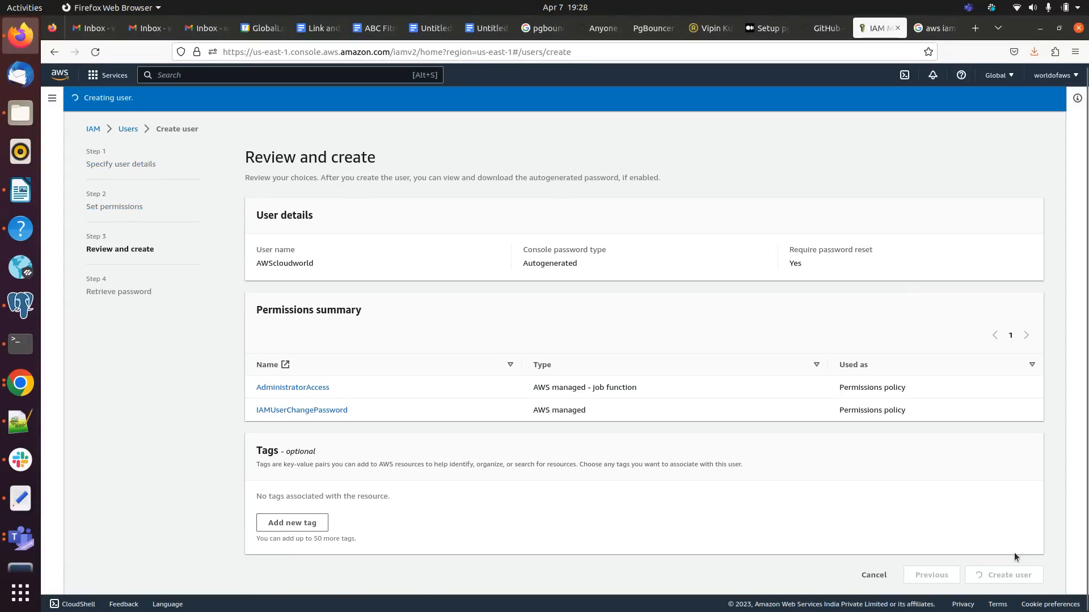
Create AWScloudworld, download its credentials CSV, and open it in LibreOffice Calc.
click(1002, 575)
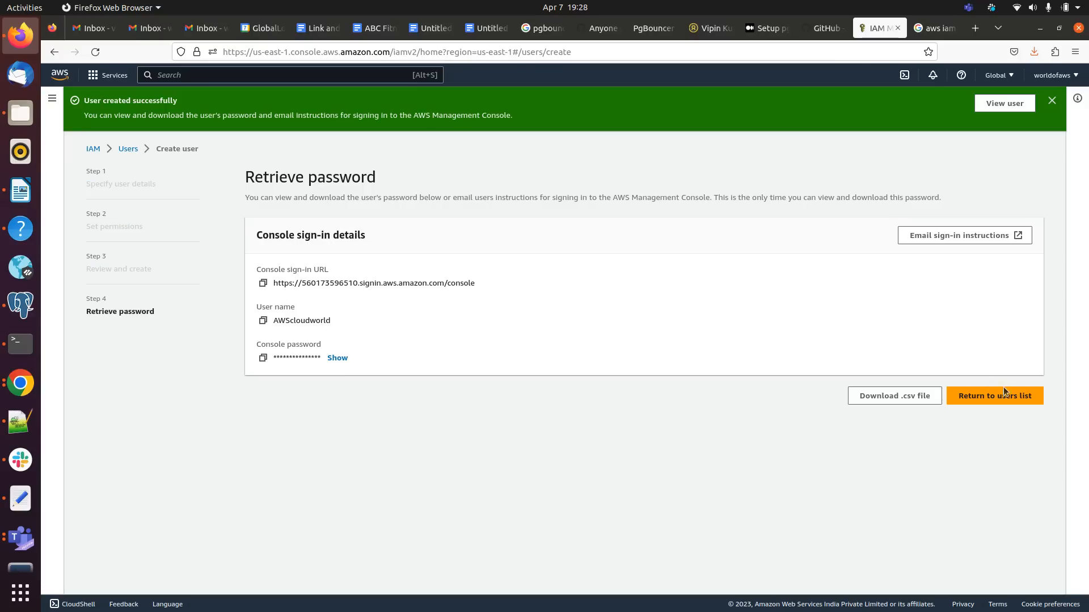
mouse_move(439, 193)
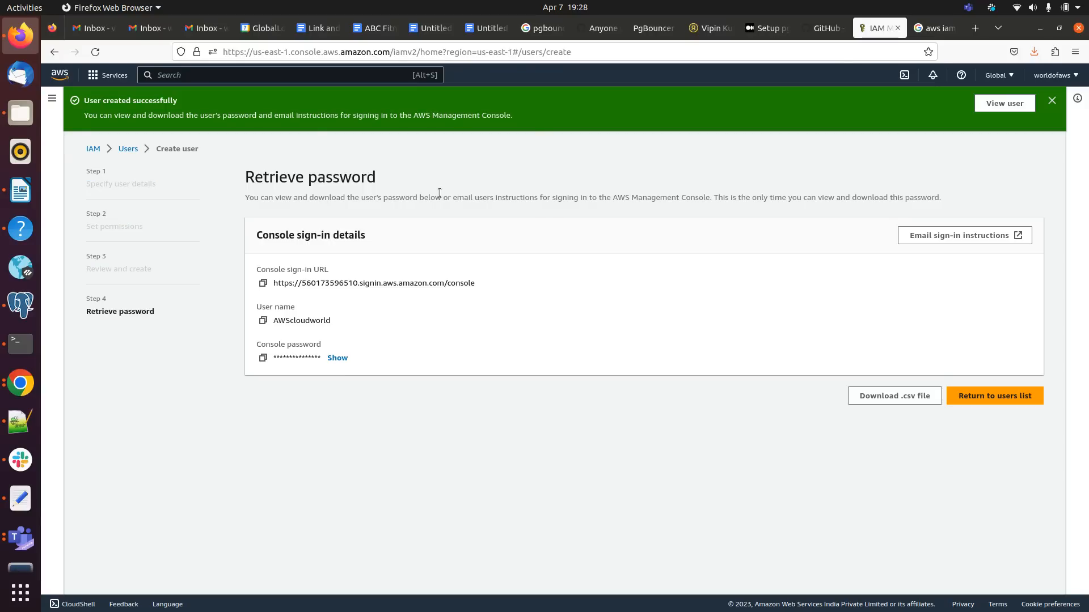
mouse_move(894, 396)
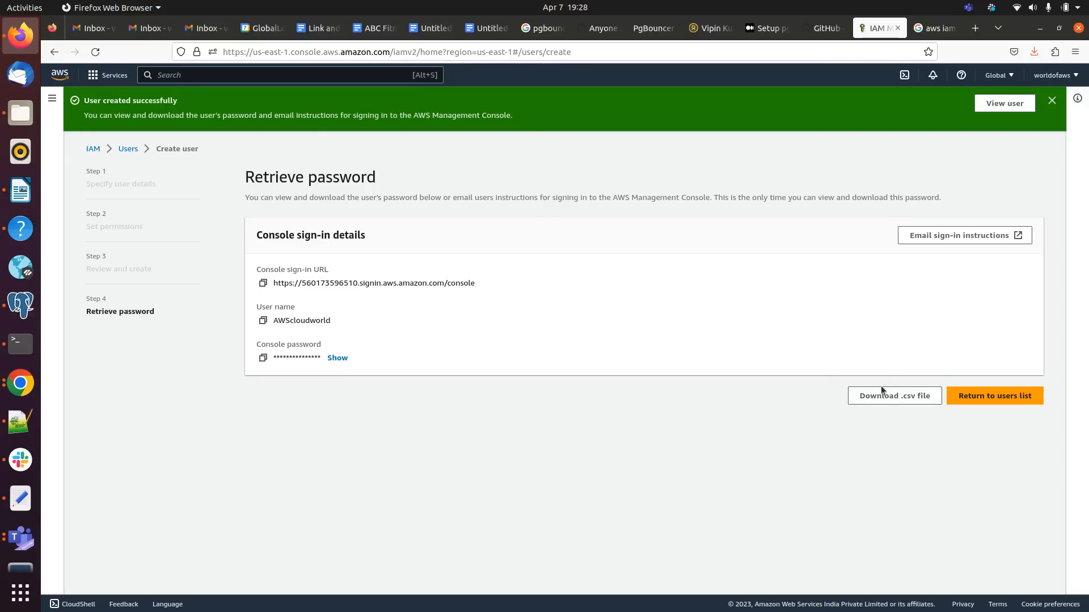
click(894, 396)
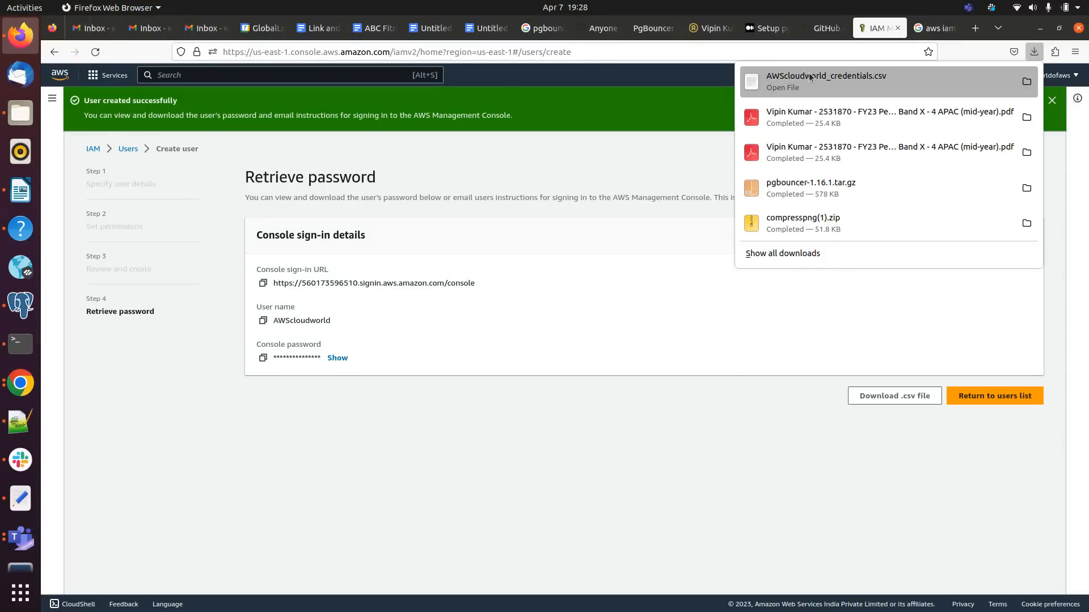
click(826, 81)
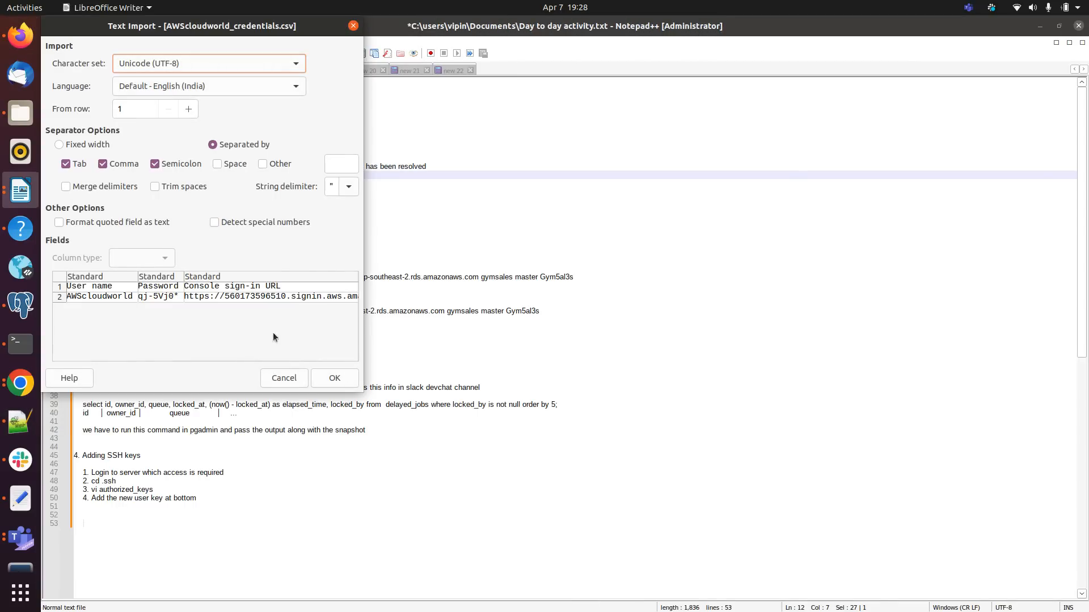
click(334, 378)
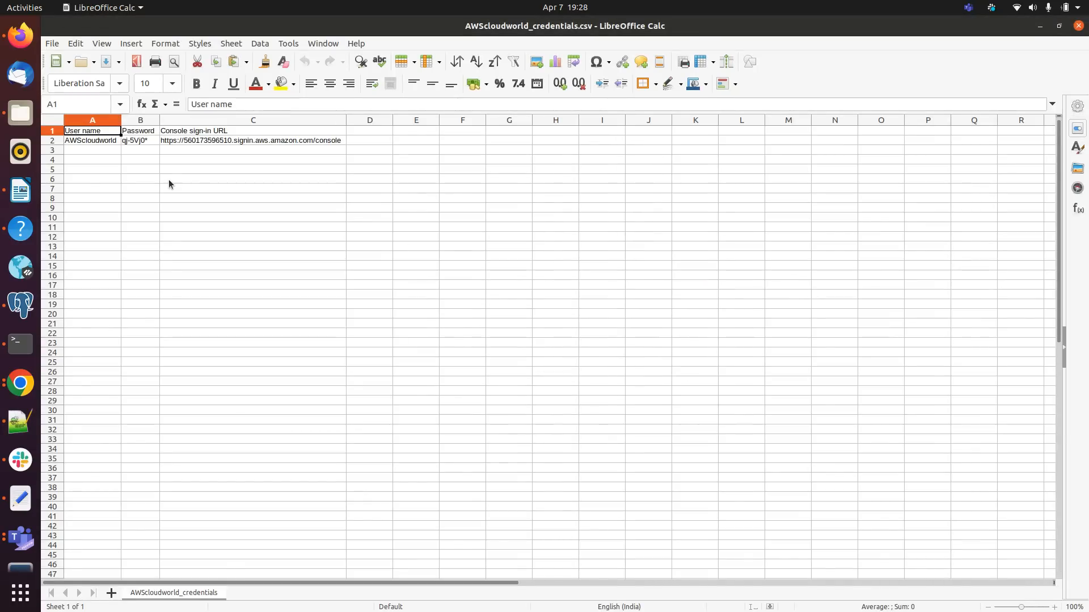
mouse_move(191, 194)
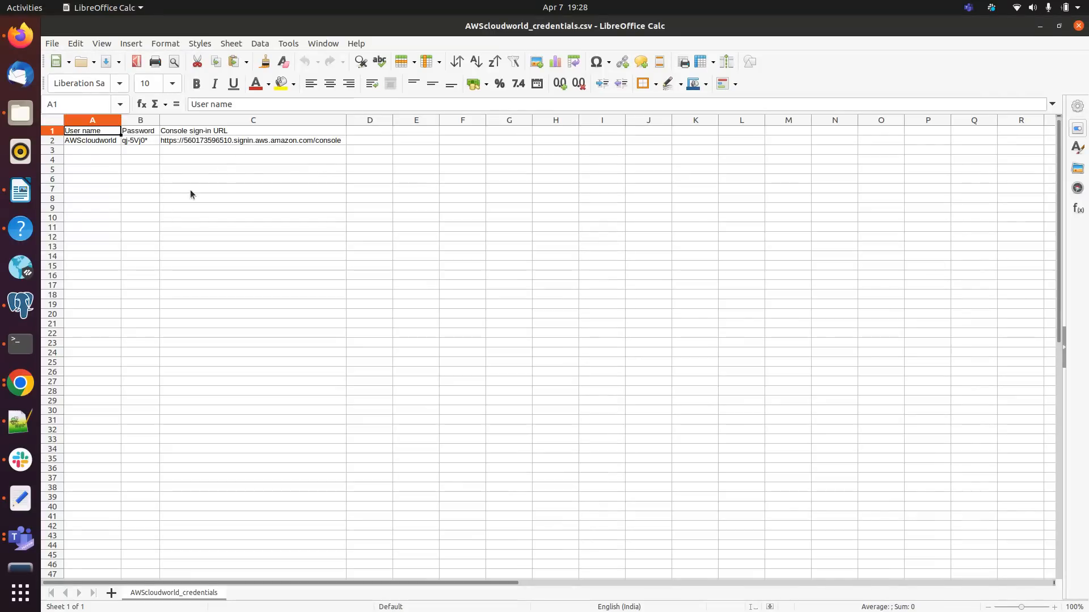
mouse_move(74, 146)
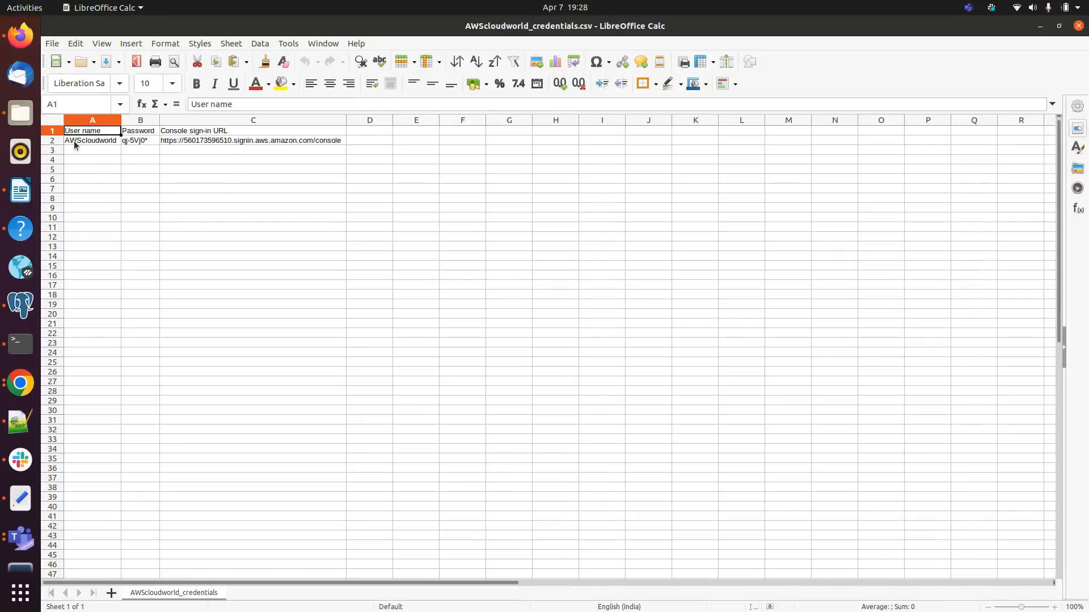
mouse_move(197, 172)
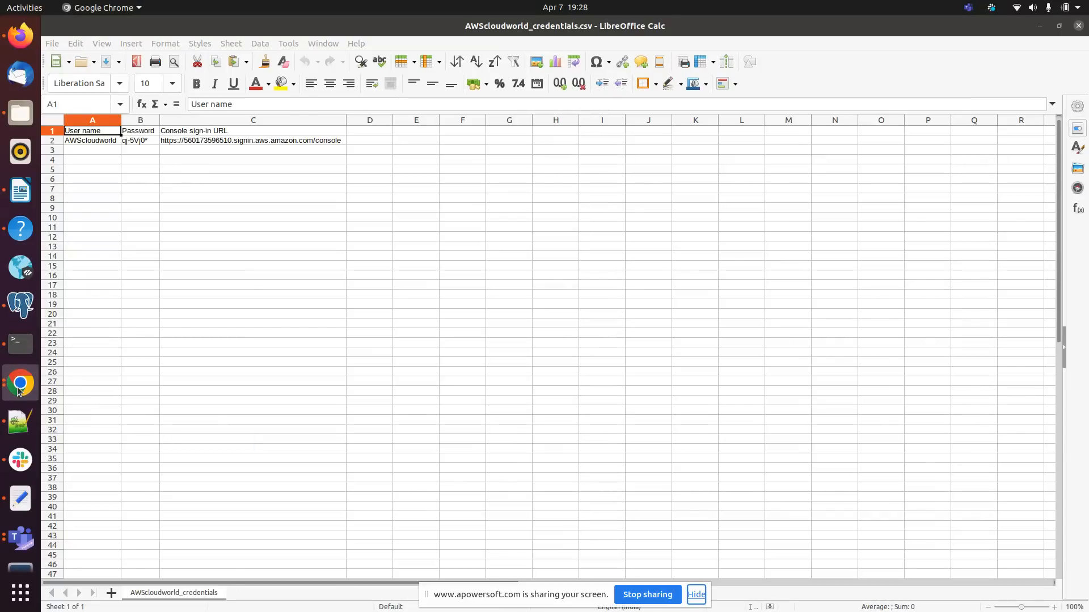
mouse_move(683, 525)
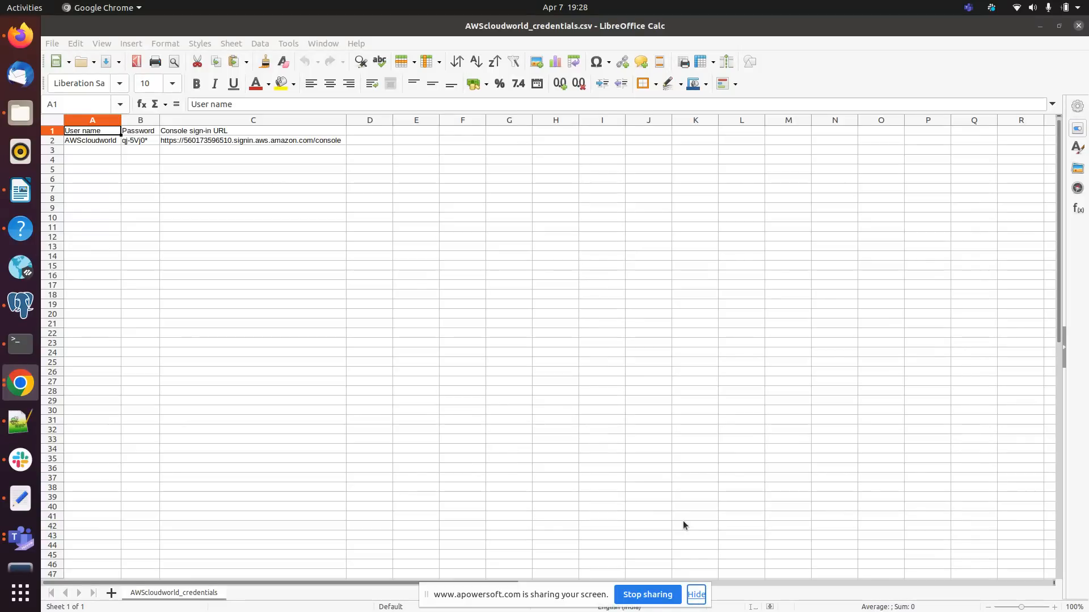
mouse_move(194, 386)
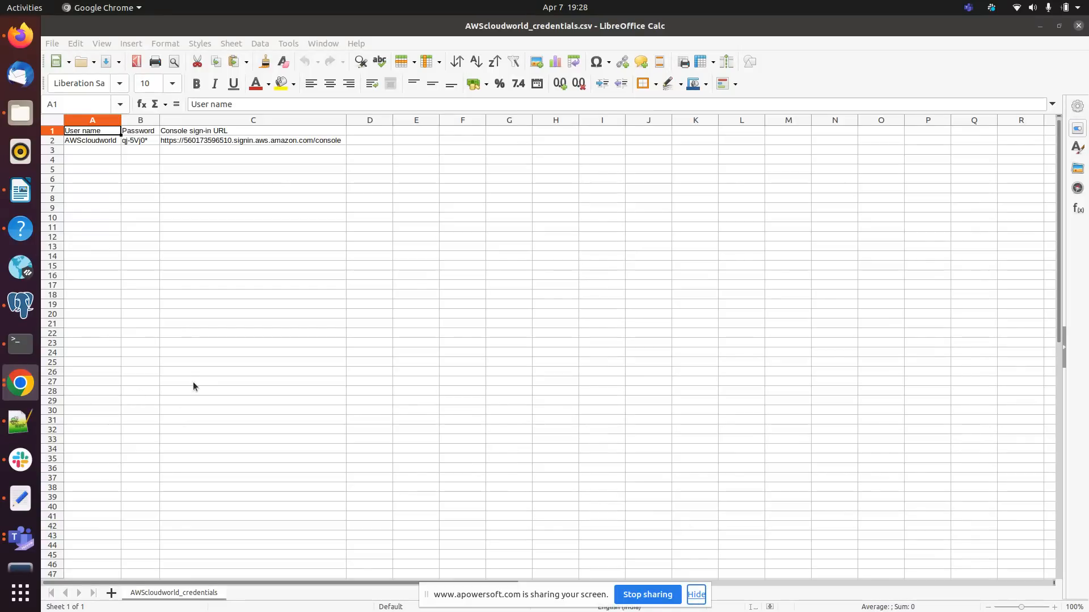
mouse_move(597, 498)
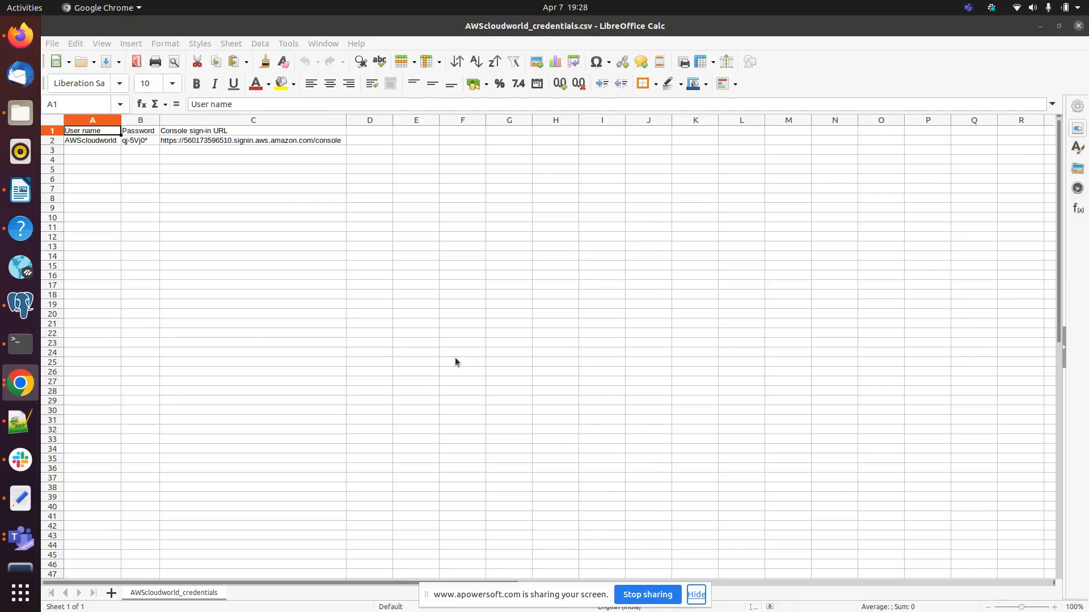
mouse_move(630, 579)
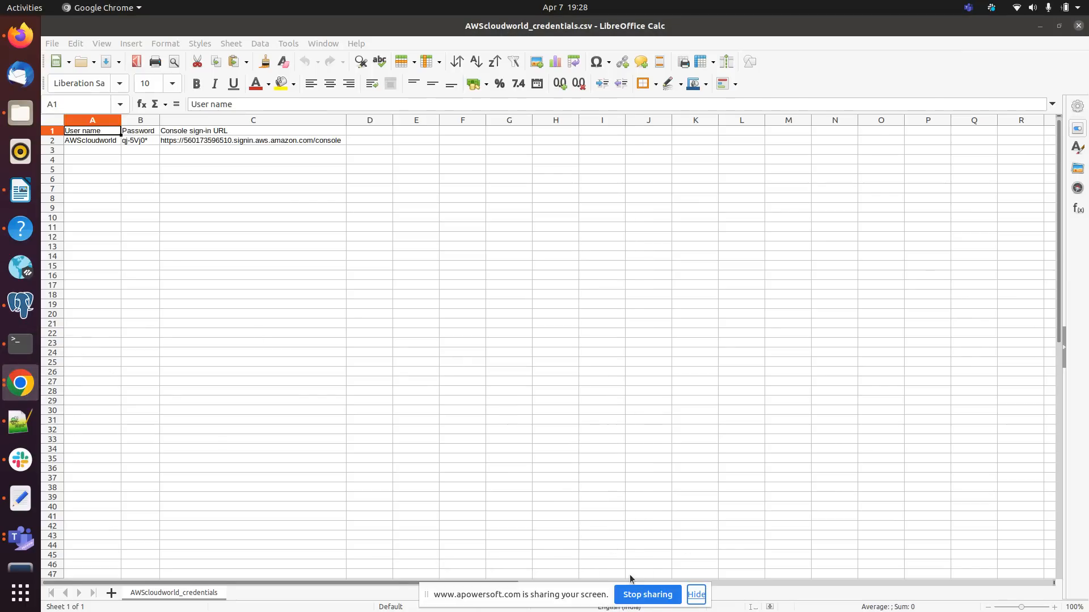